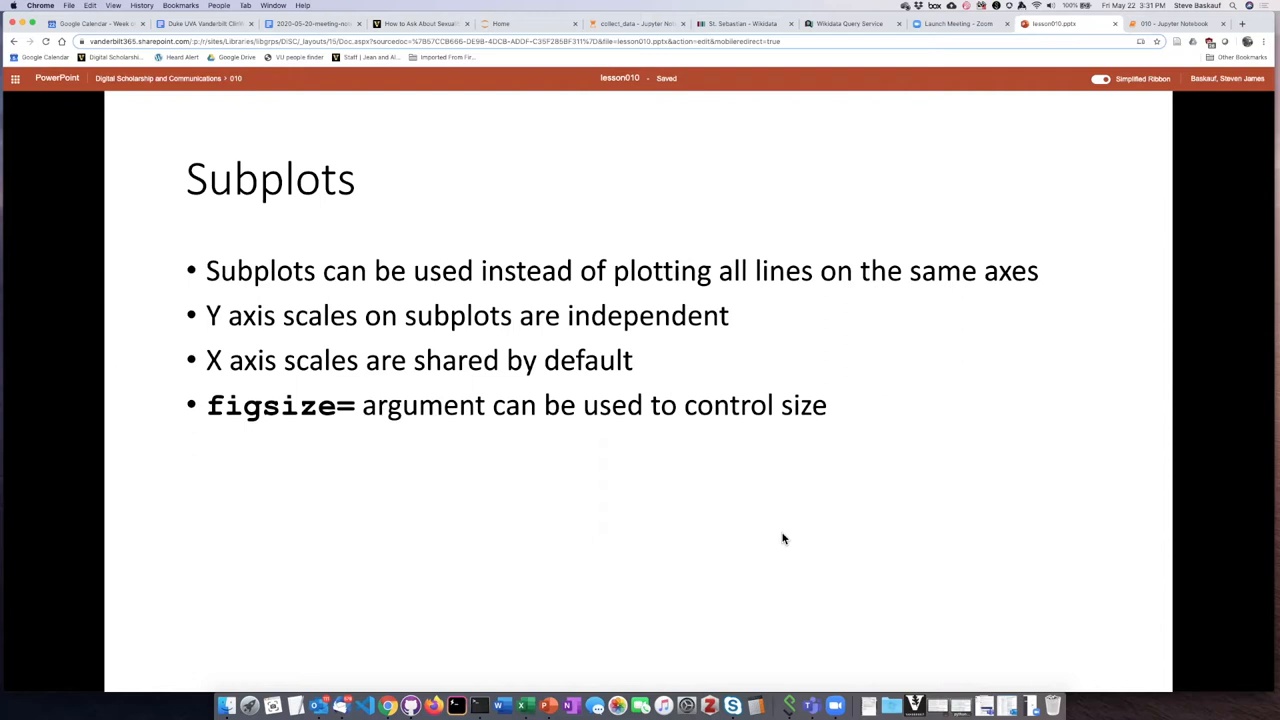
mouse_move(540, 454)
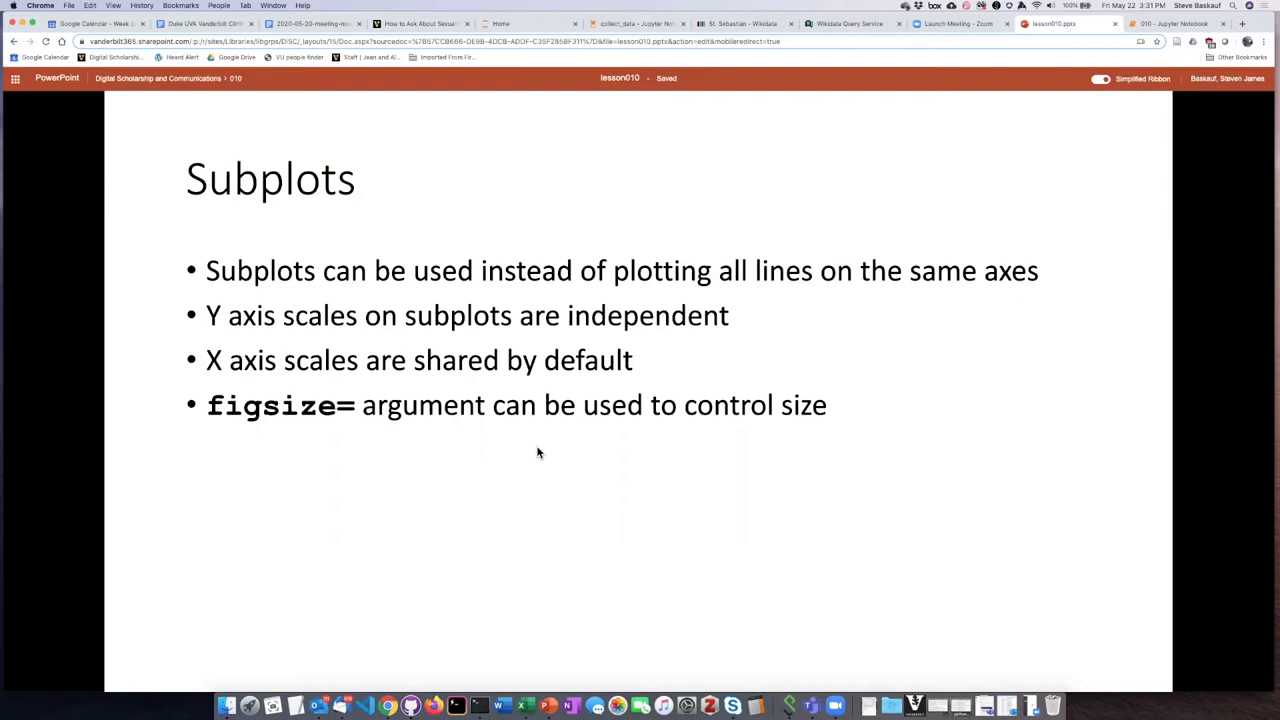
mouse_move(660, 460)
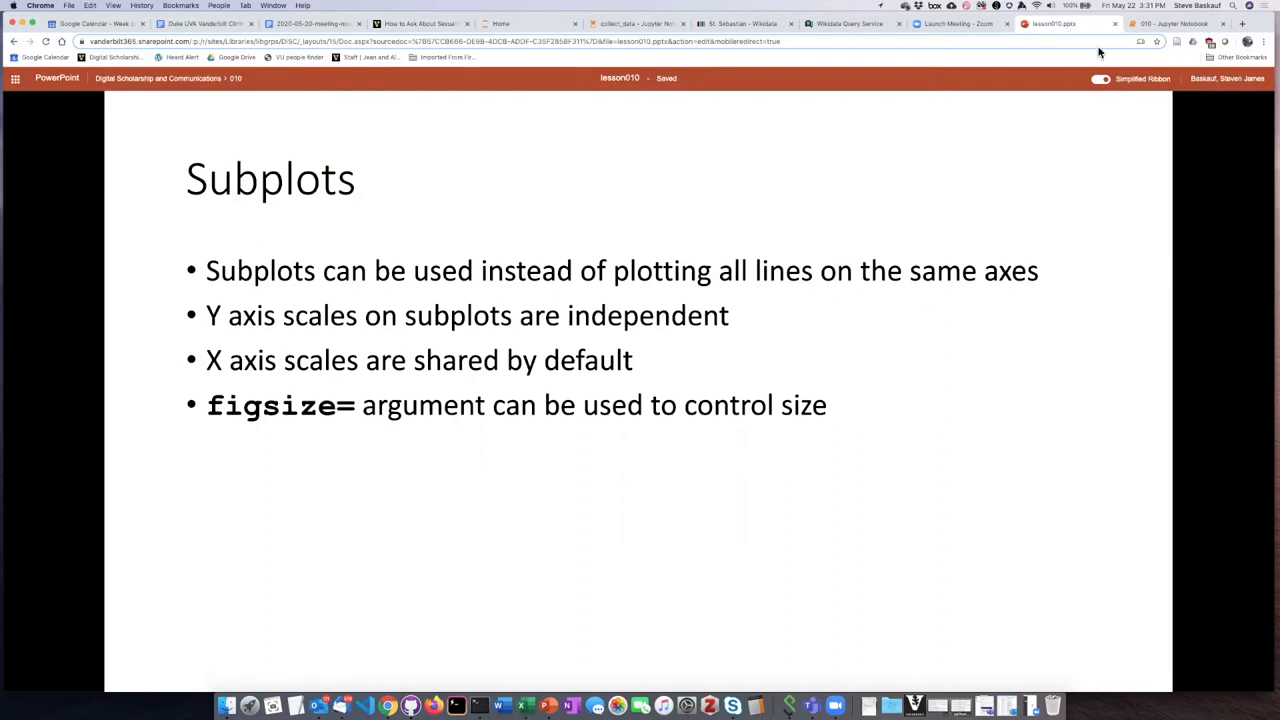
Switch to the Jupyter Notebook tab showing the Subplots section's covid.plot cells.
click(1182, 24)
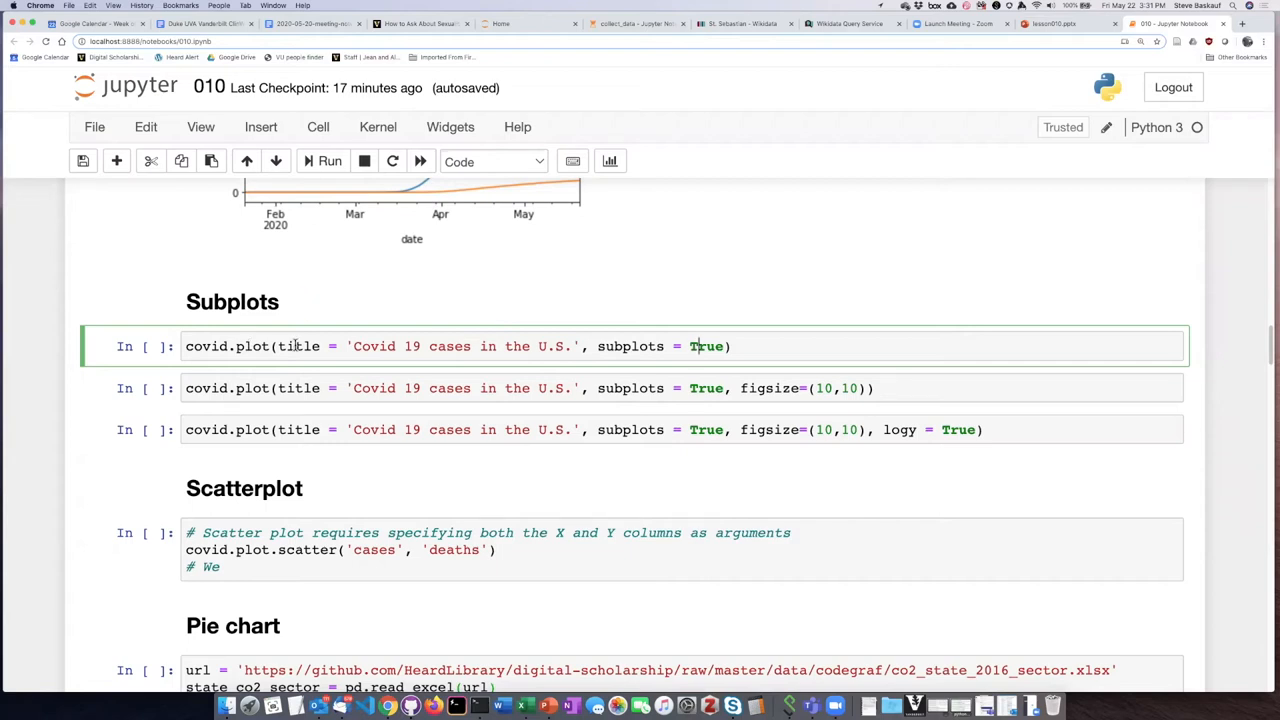
mouse_move(440, 332)
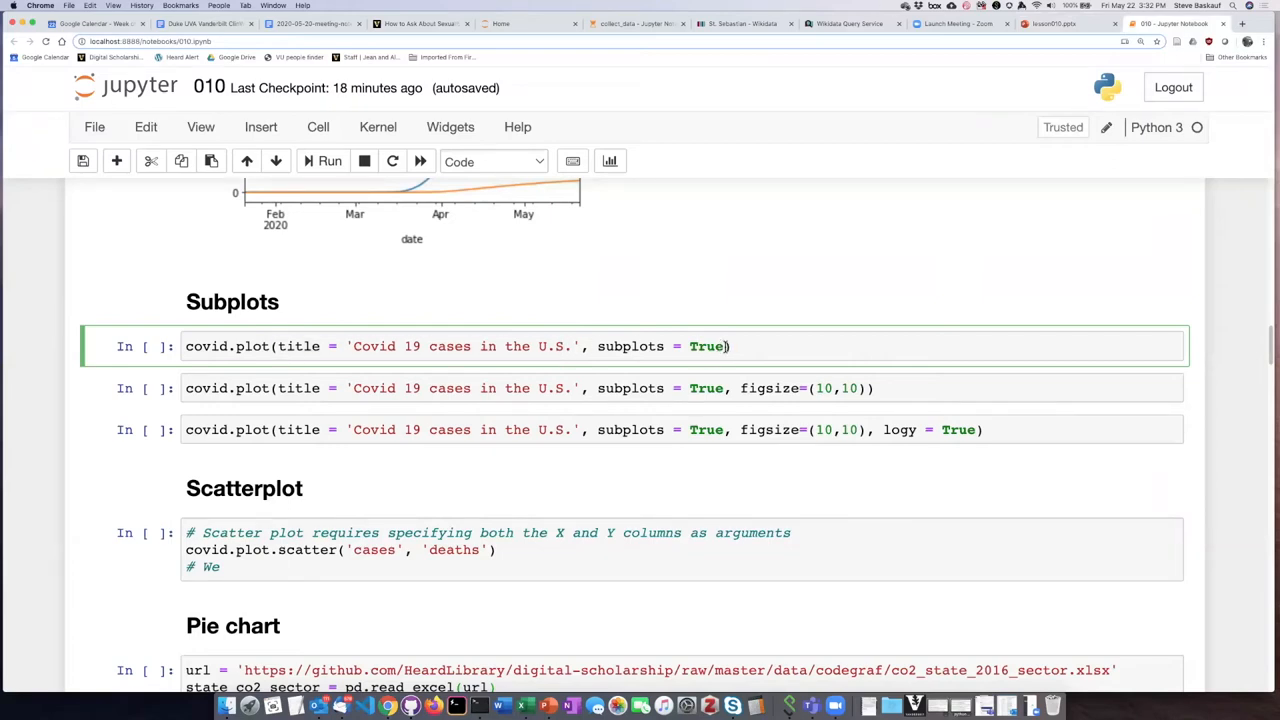
mouse_move(664, 300)
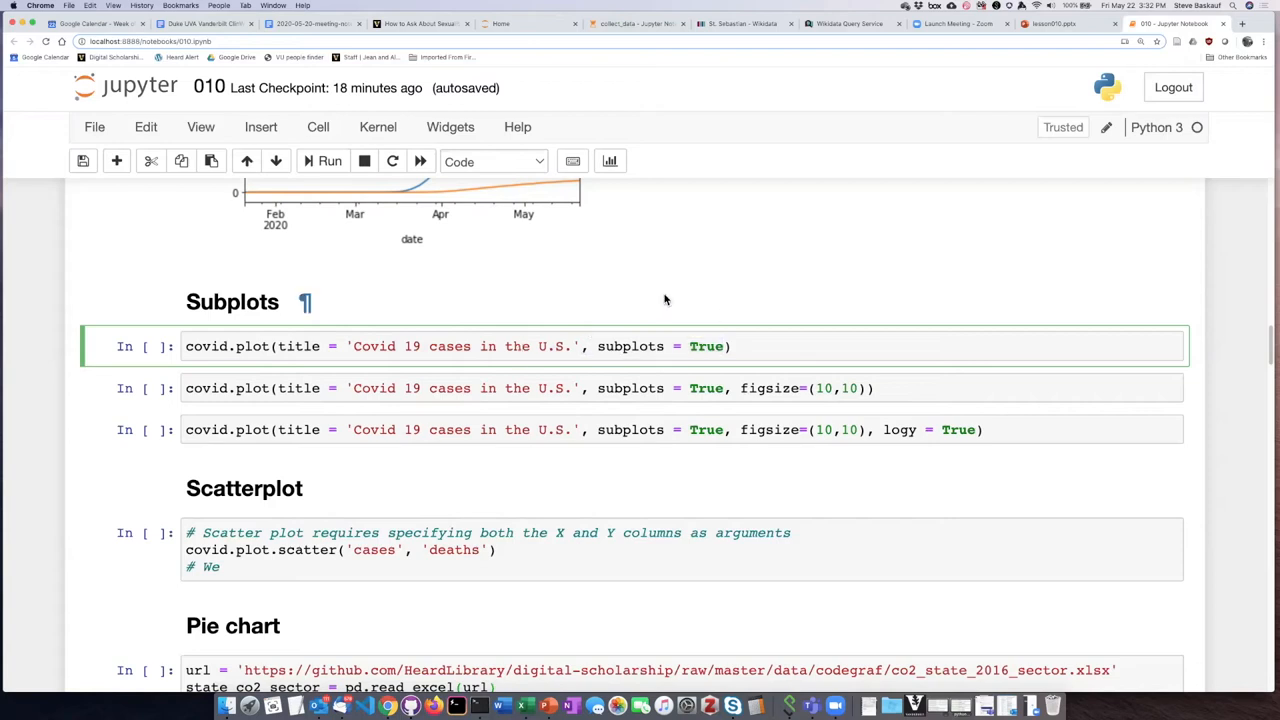
Run the first subplots cell to get stacked cases and deaths charts.
click(324, 160)
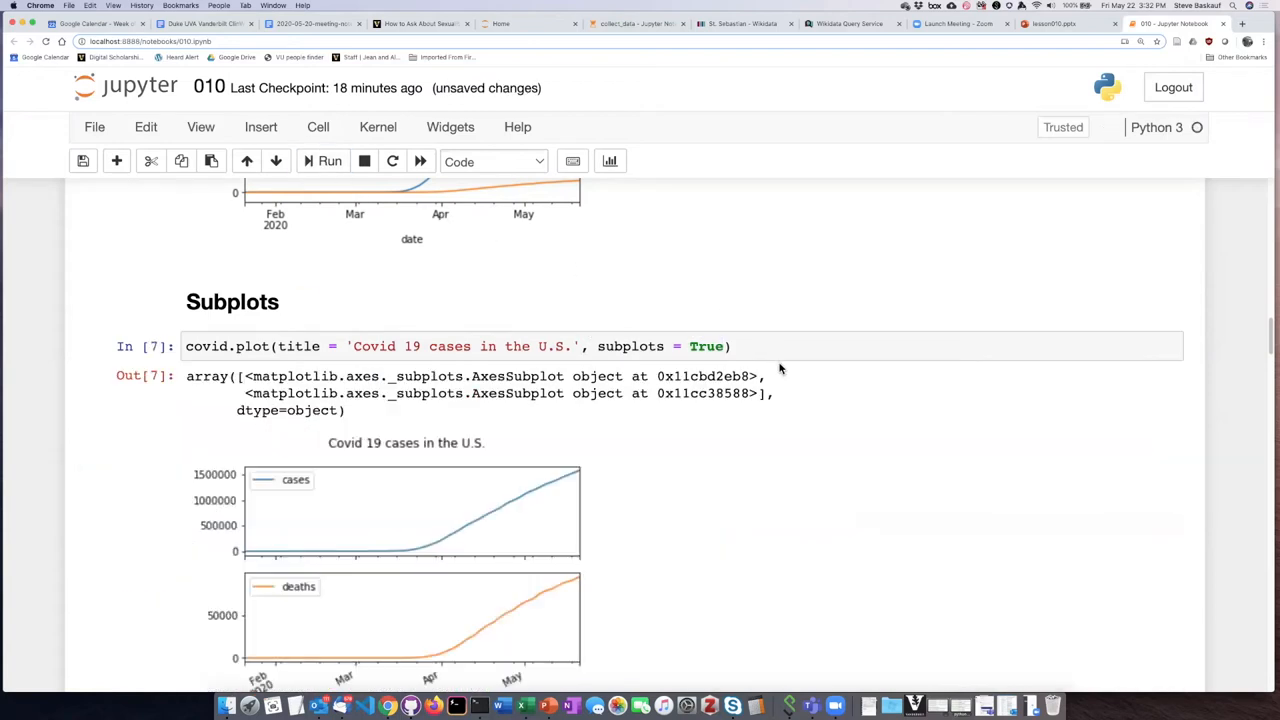
scroll(down, 3)
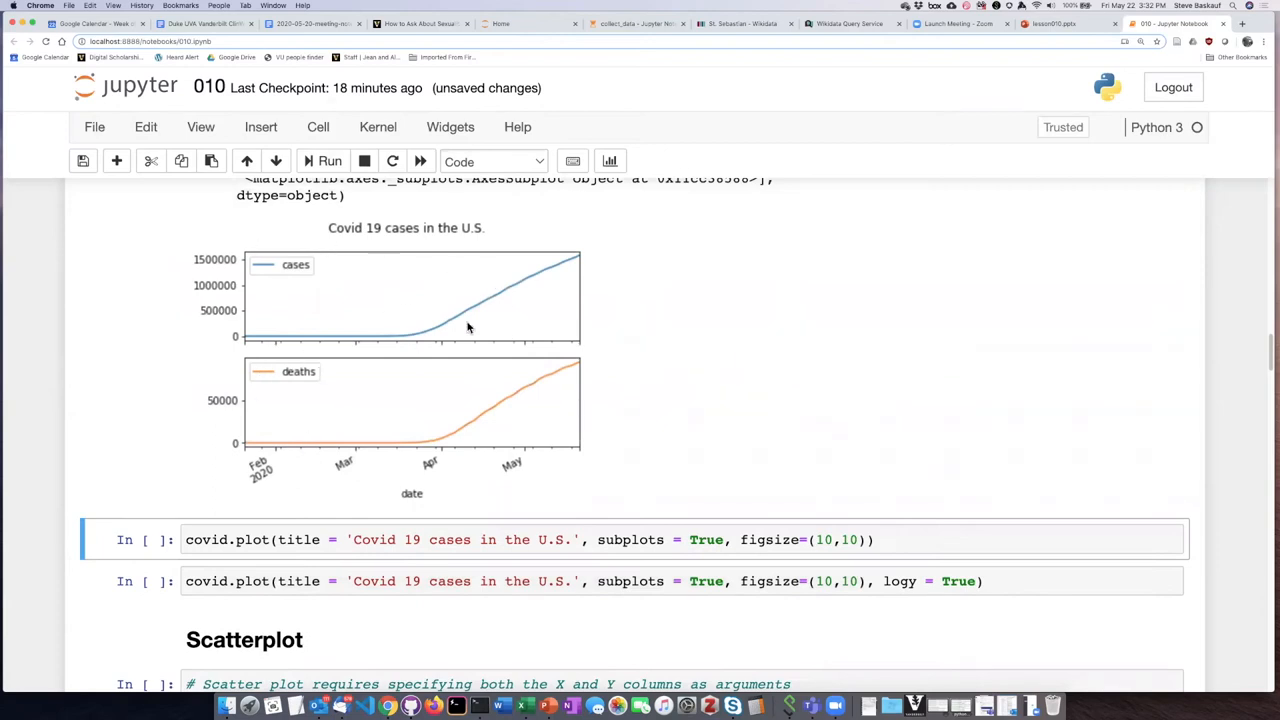
mouse_move(376, 404)
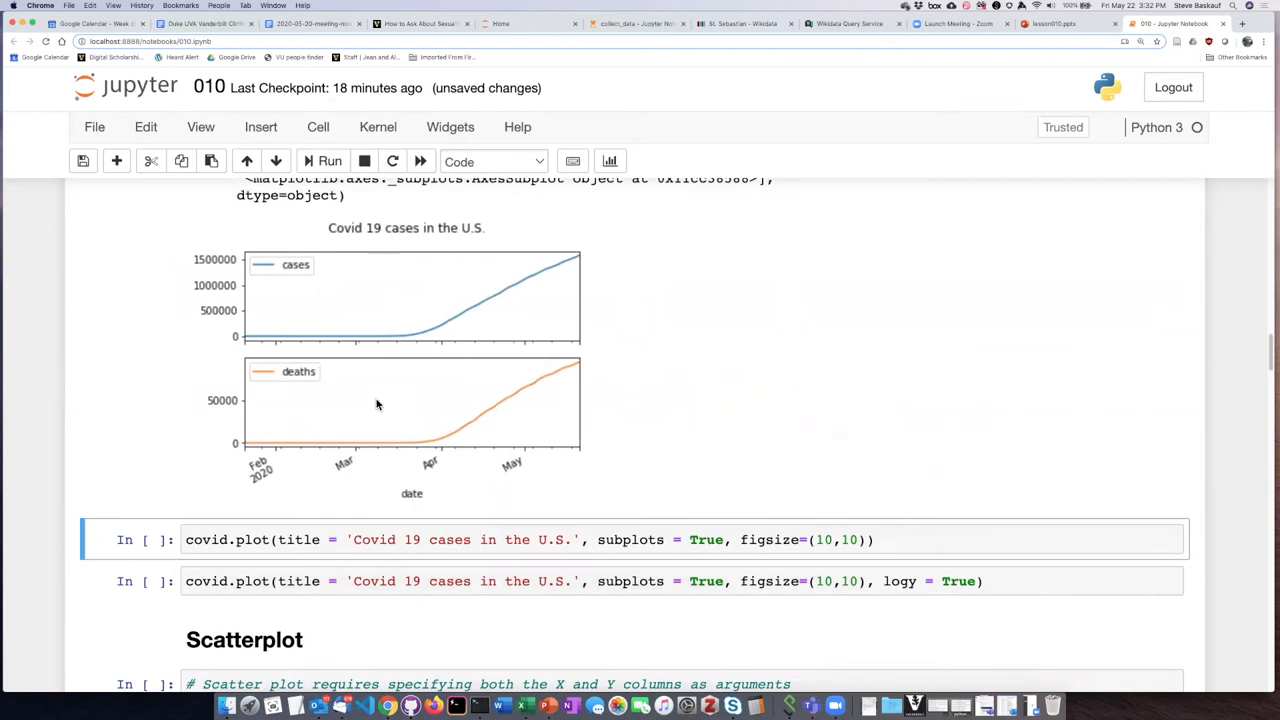
mouse_move(214, 460)
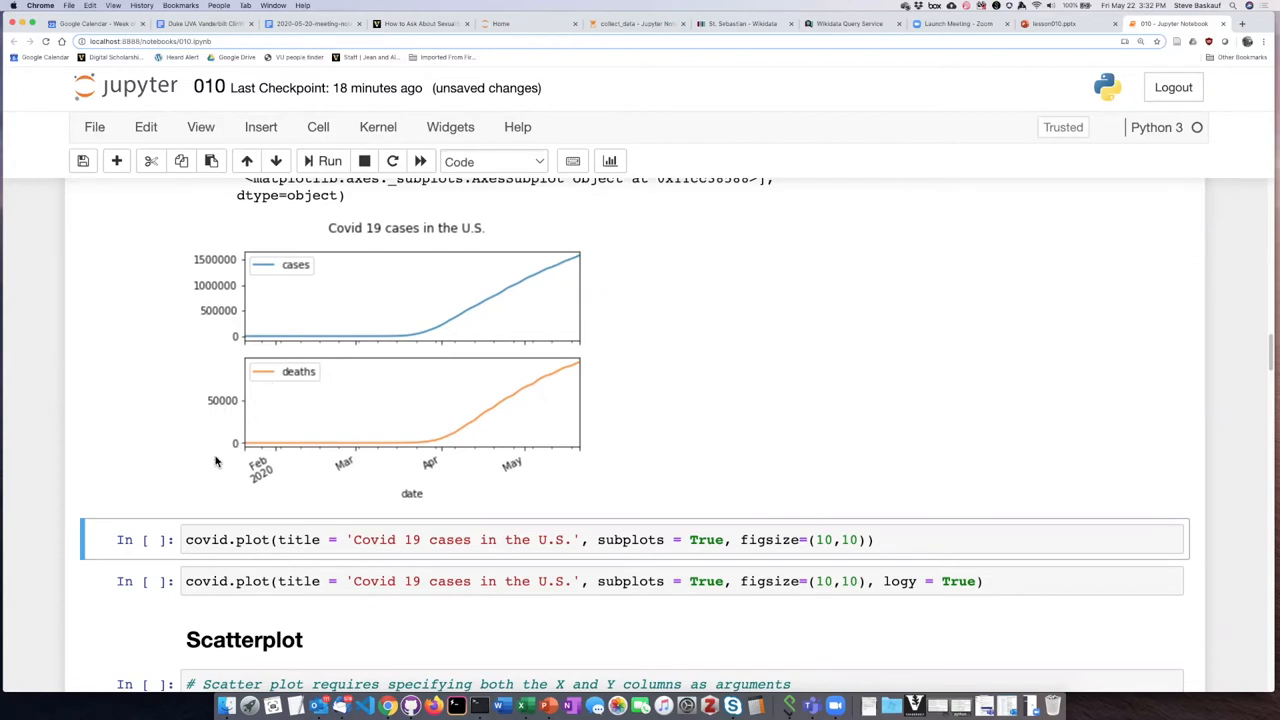
mouse_move(232, 414)
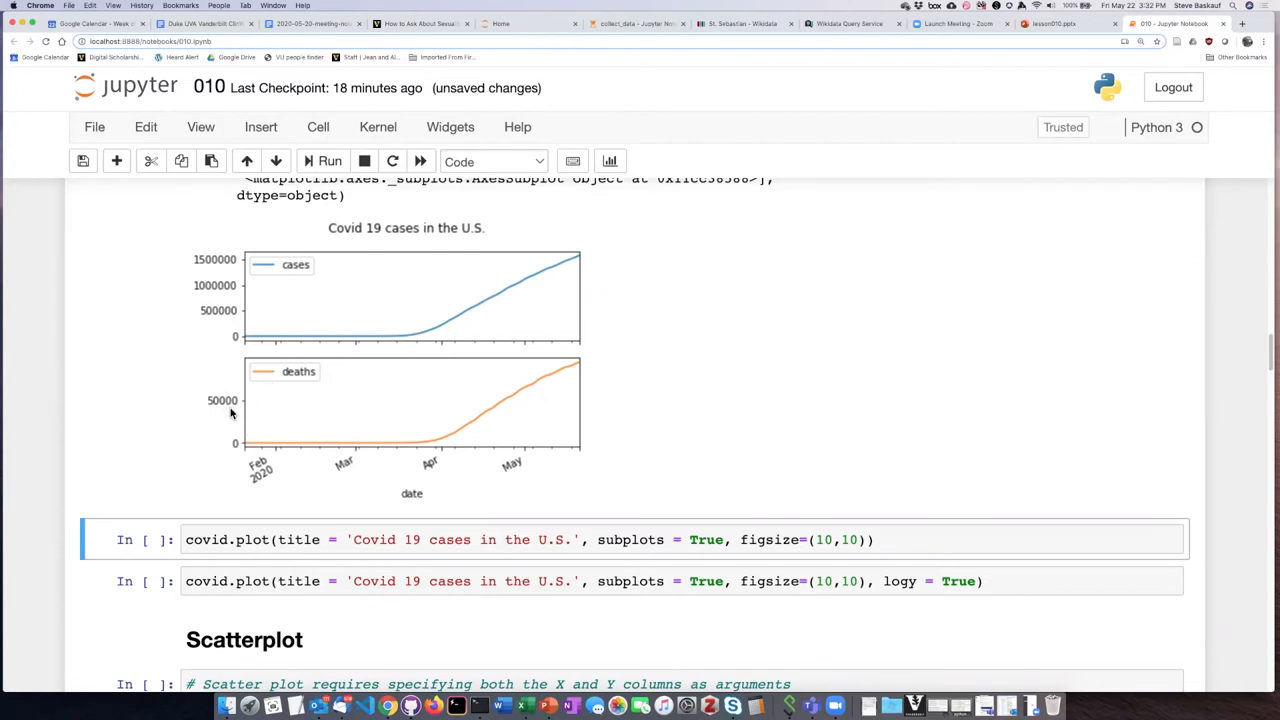
mouse_move(232, 308)
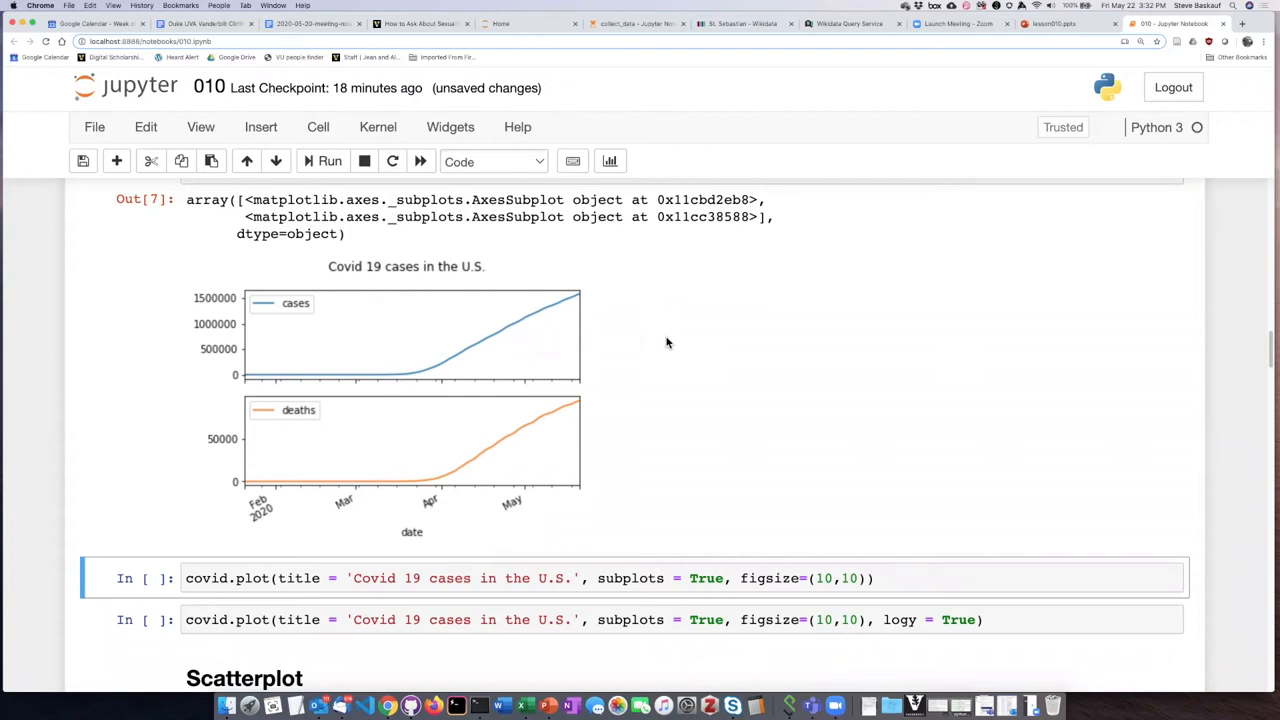
mouse_move(672, 354)
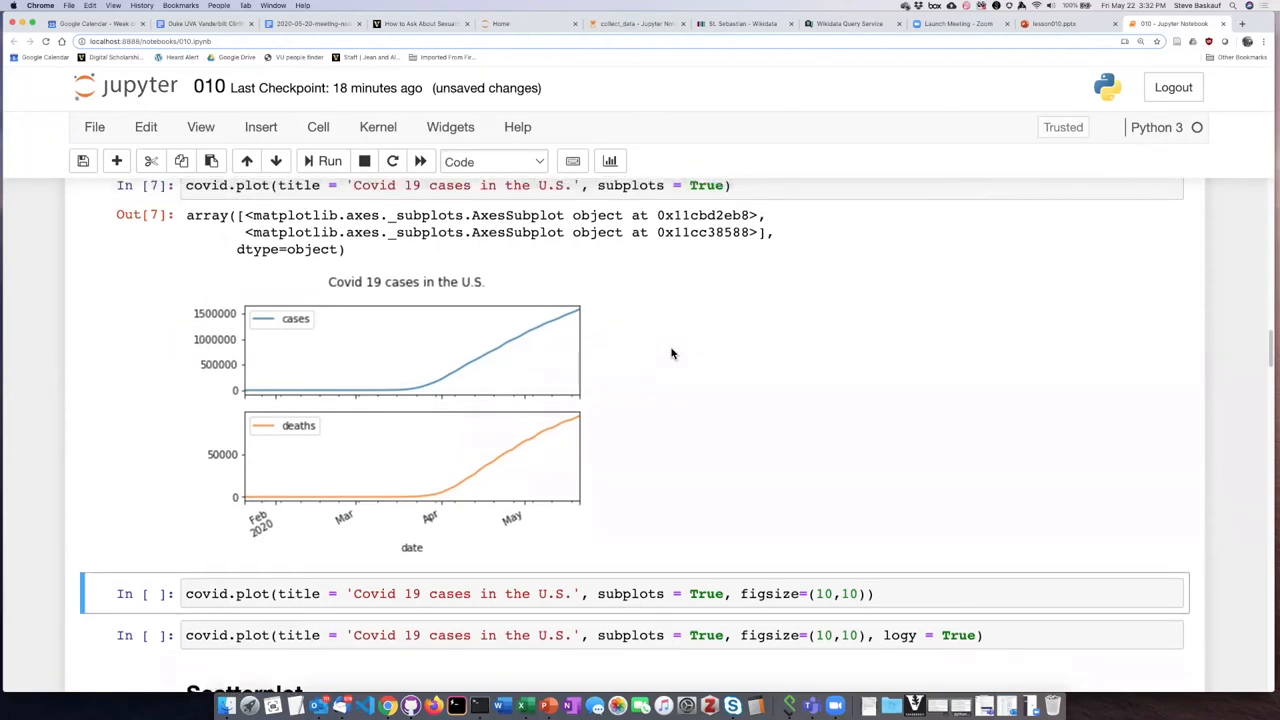
scroll(down, 3)
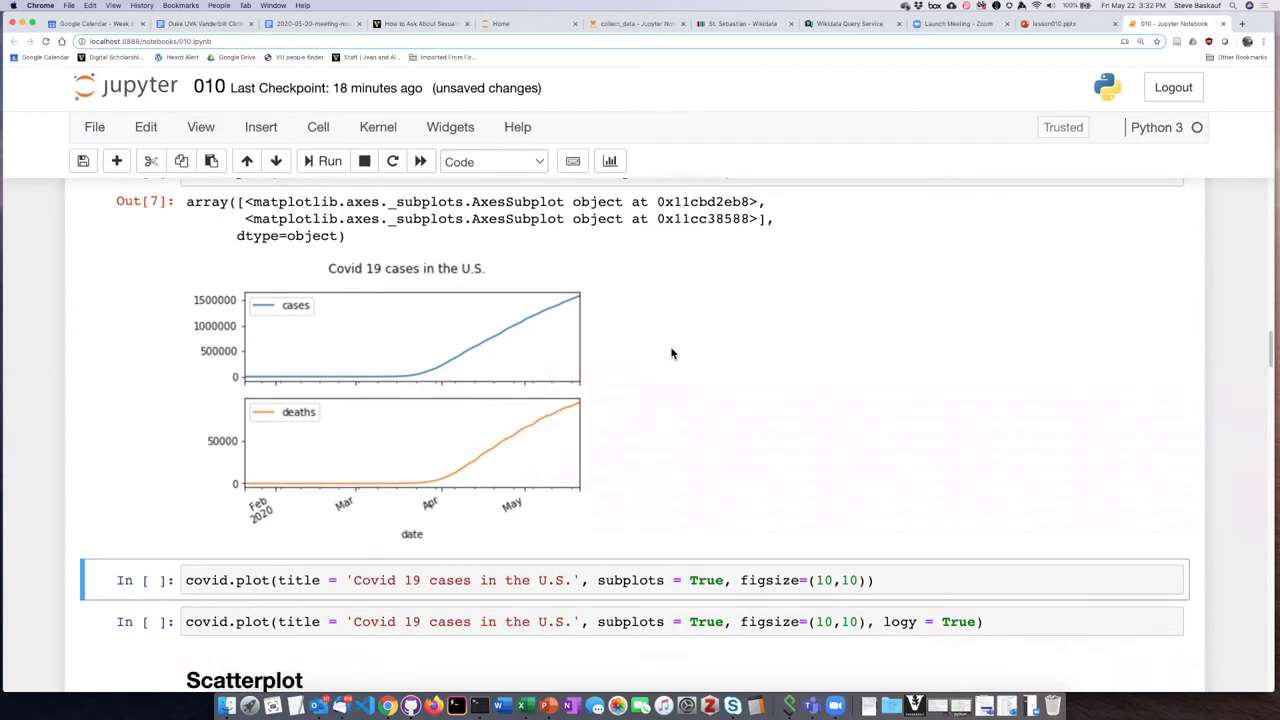
scroll(down, 3)
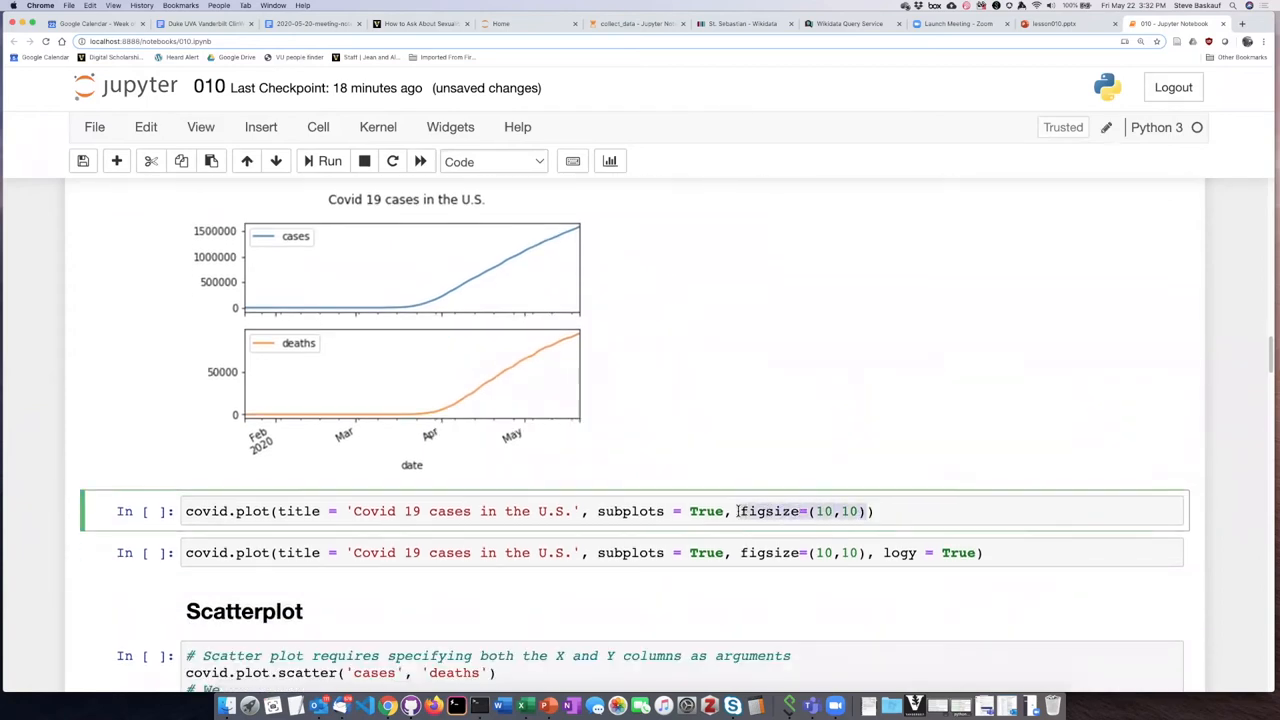
mouse_move(904, 400)
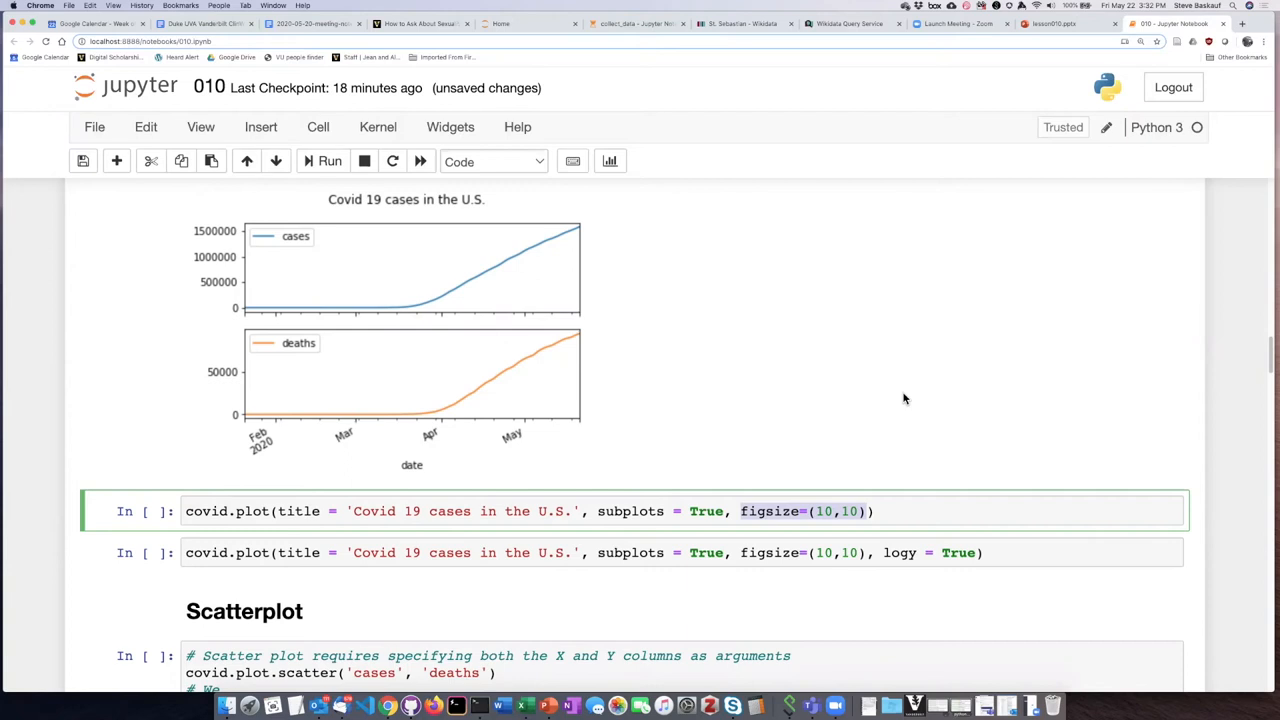
mouse_move(784, 456)
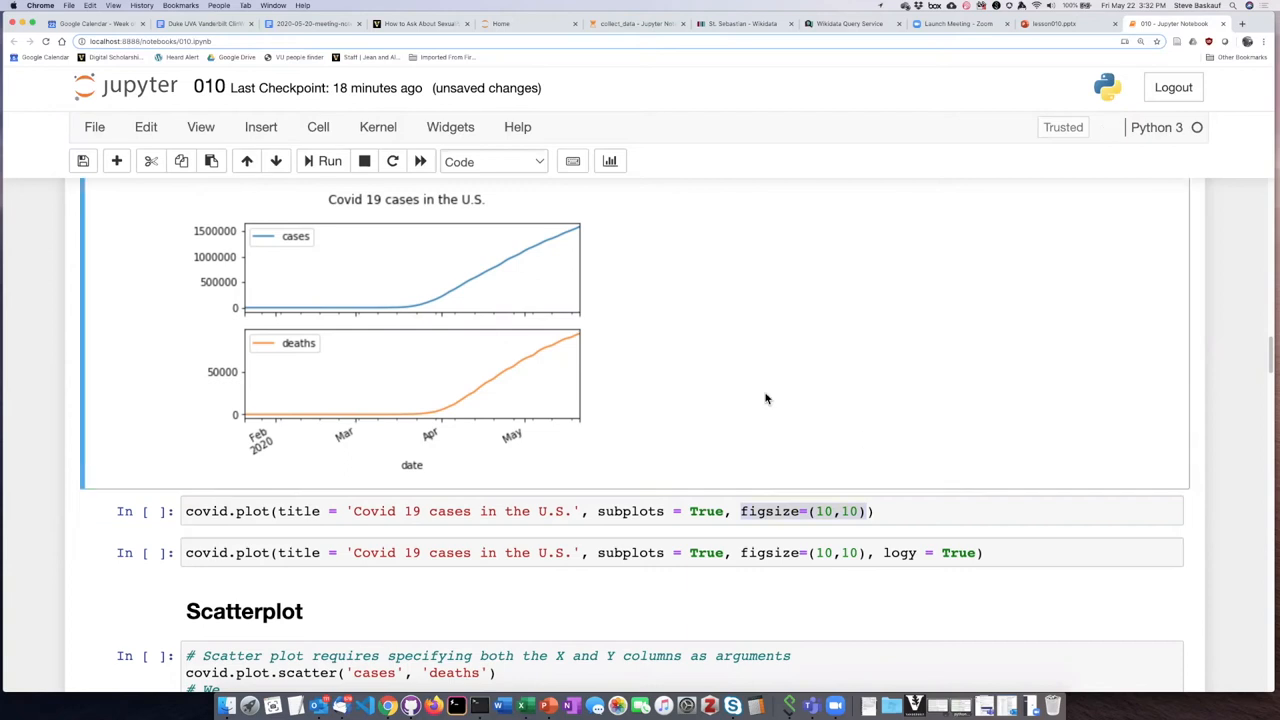
click(808, 512)
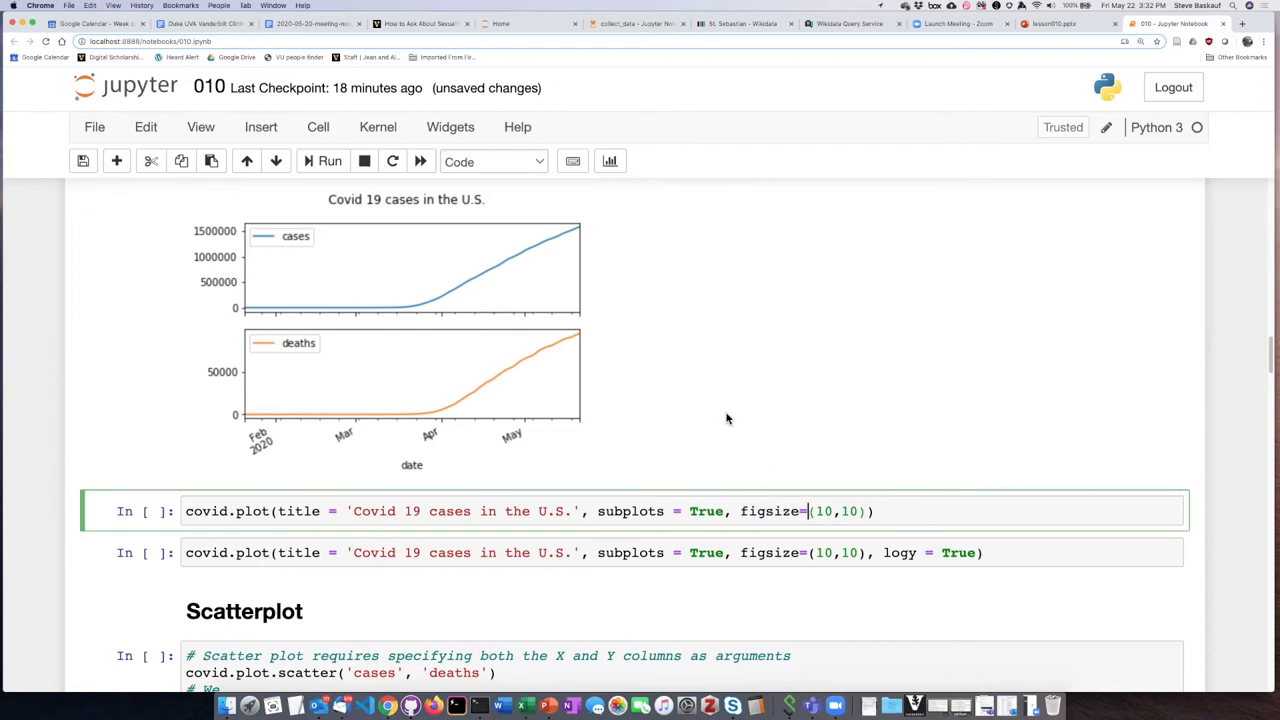
mouse_move(604, 268)
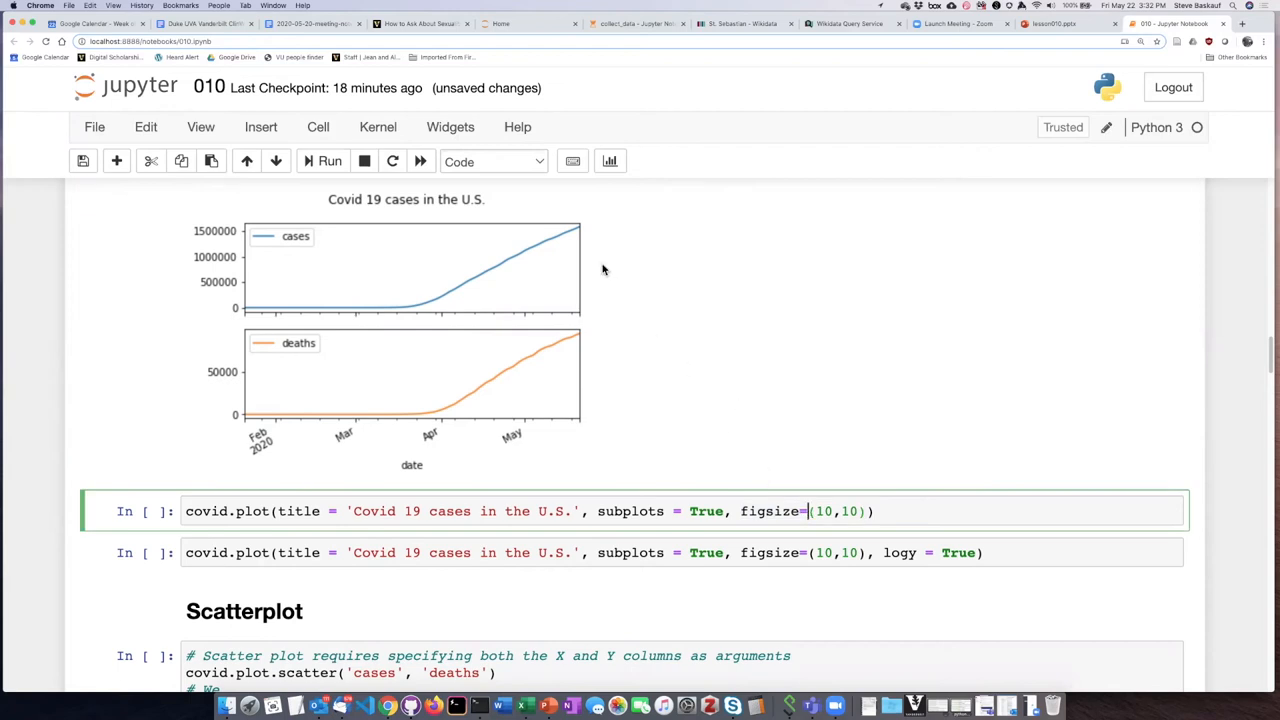
Run the figsize=(10,10) cell to redraw the cases and deaths charts larger.
click(322, 160)
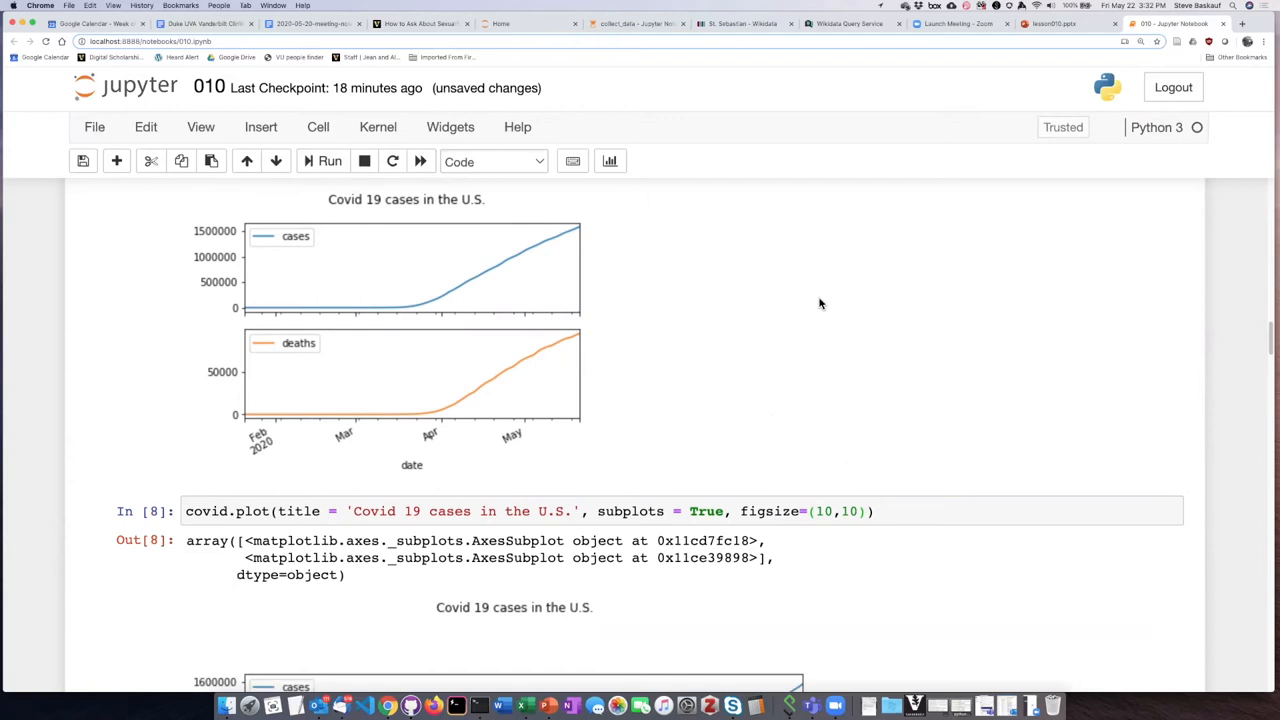
scroll(down, 3)
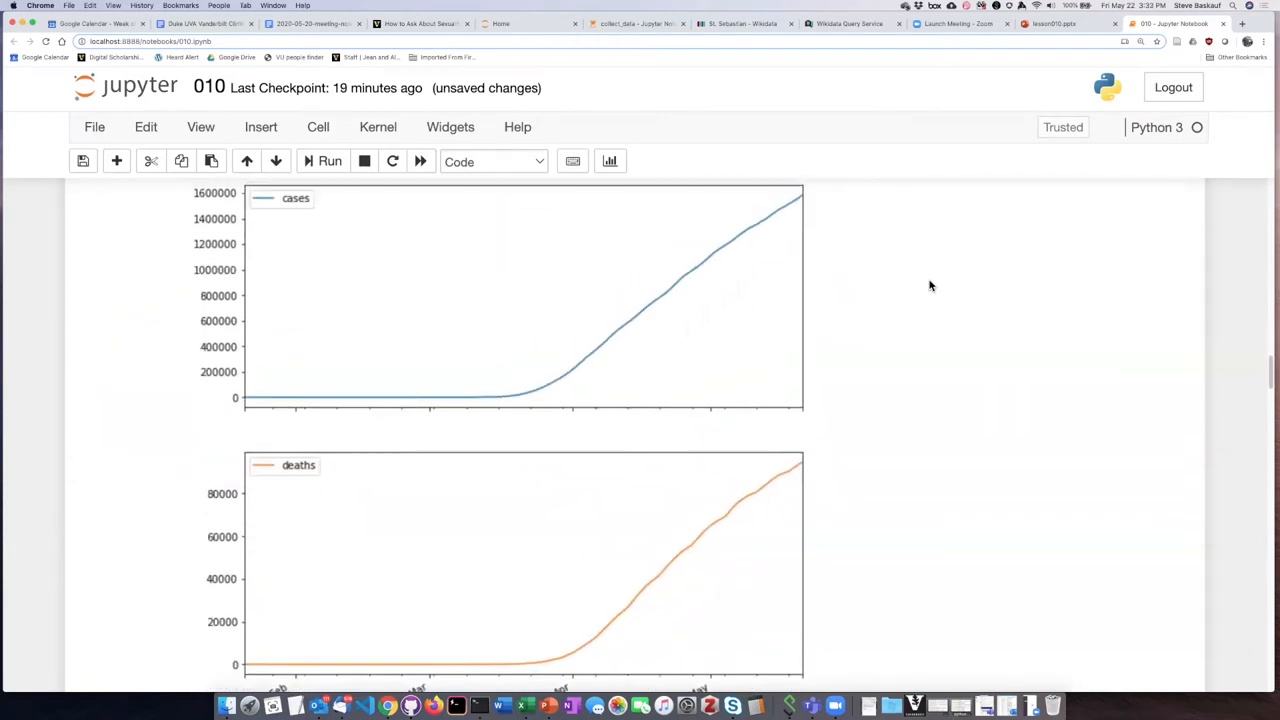
scroll(down, 3)
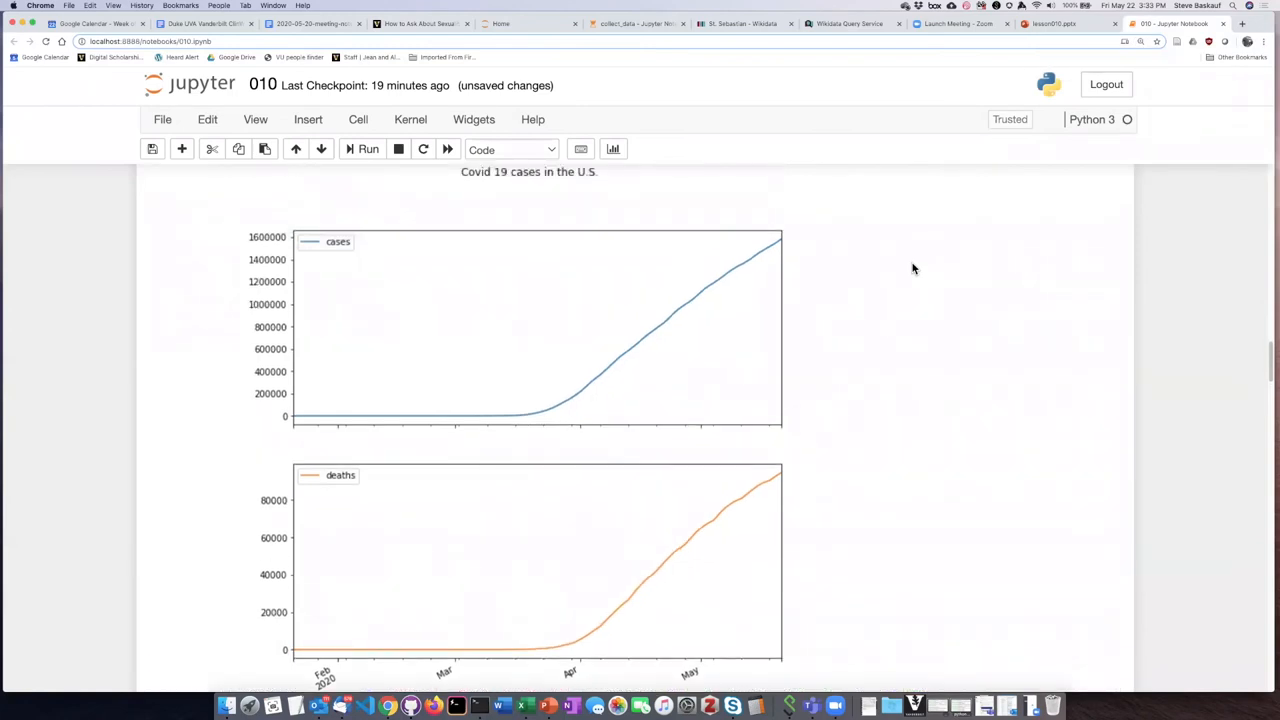
mouse_move(596, 178)
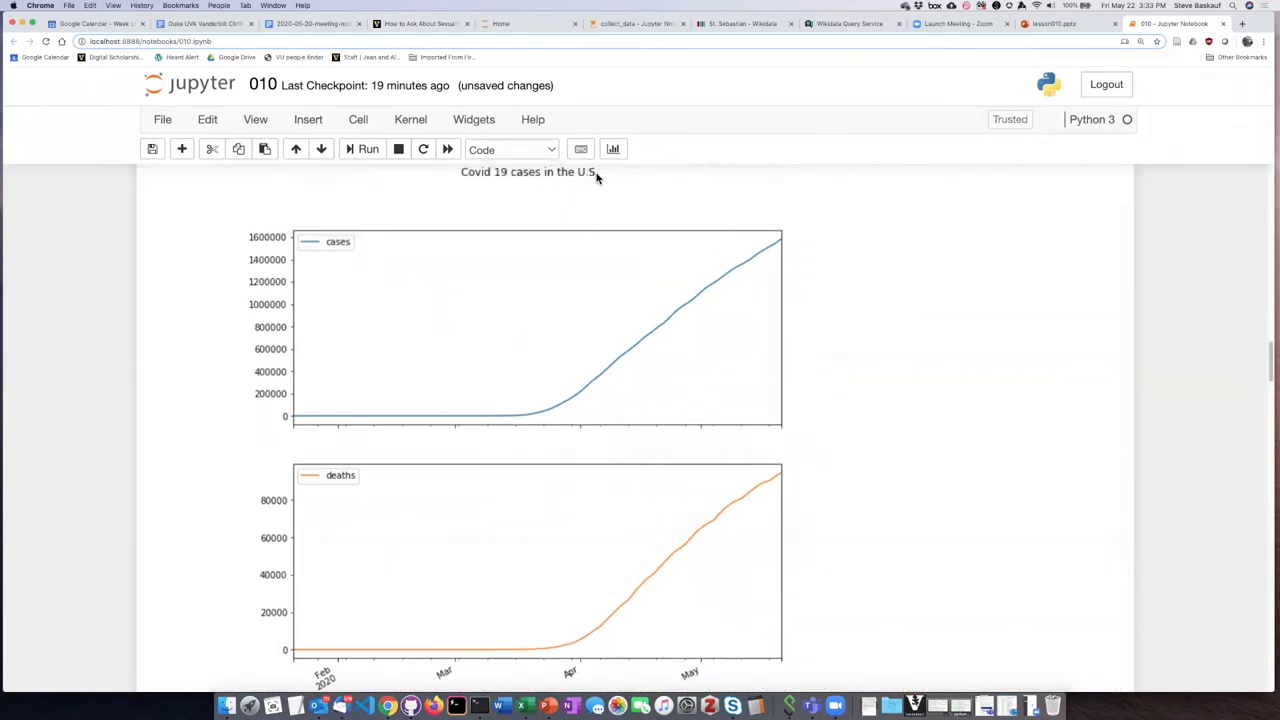
mouse_move(876, 348)
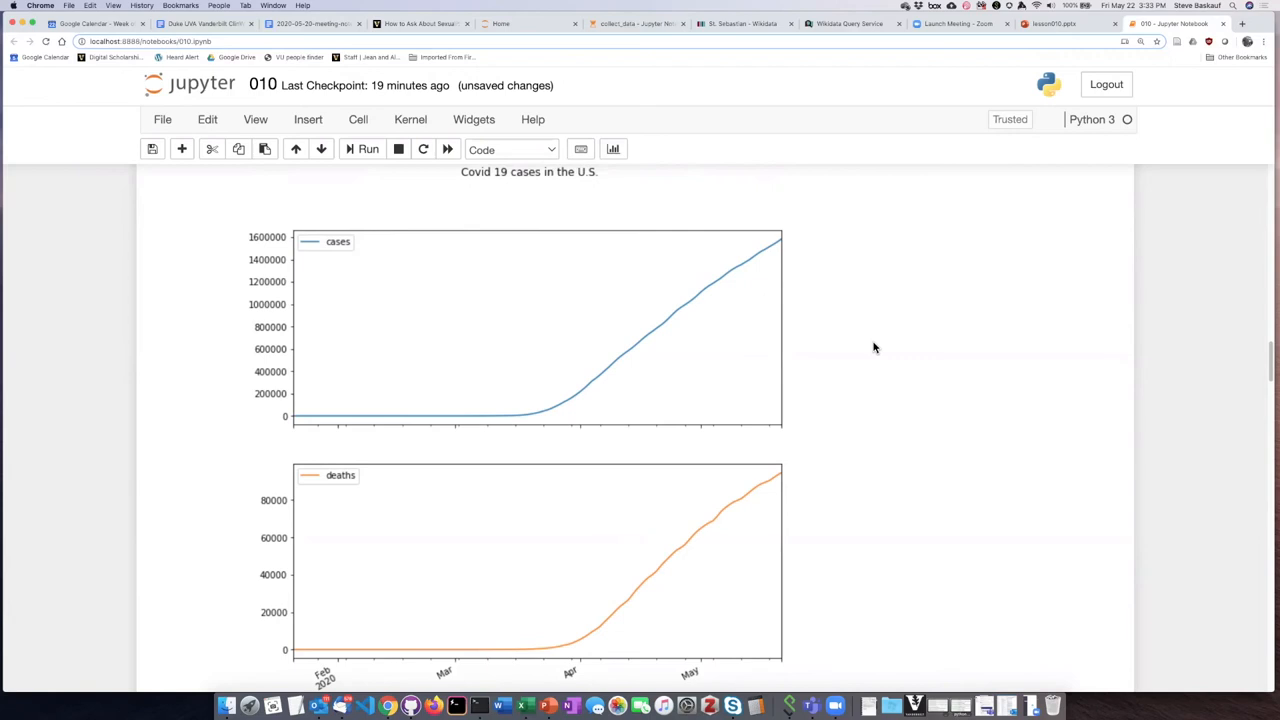
Scroll down past the enlarged subplots toward a new cell for the logy plot.
scroll(down, 3)
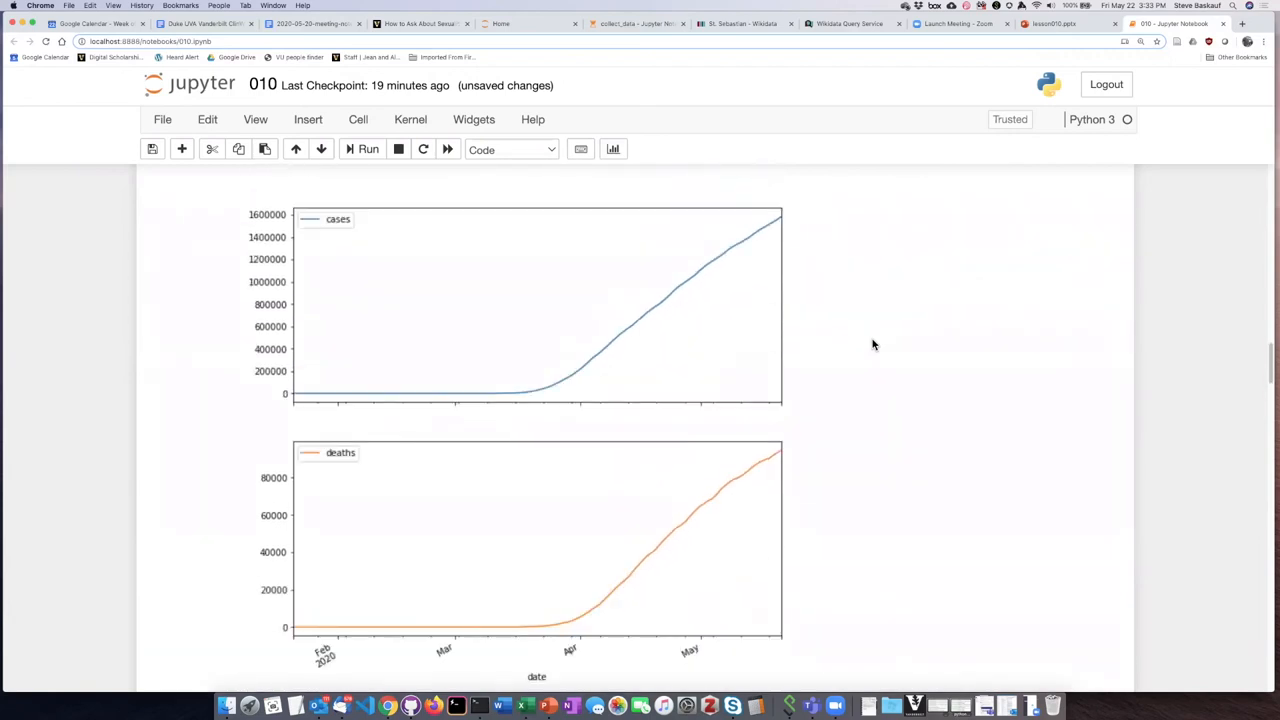
mouse_move(324, 346)
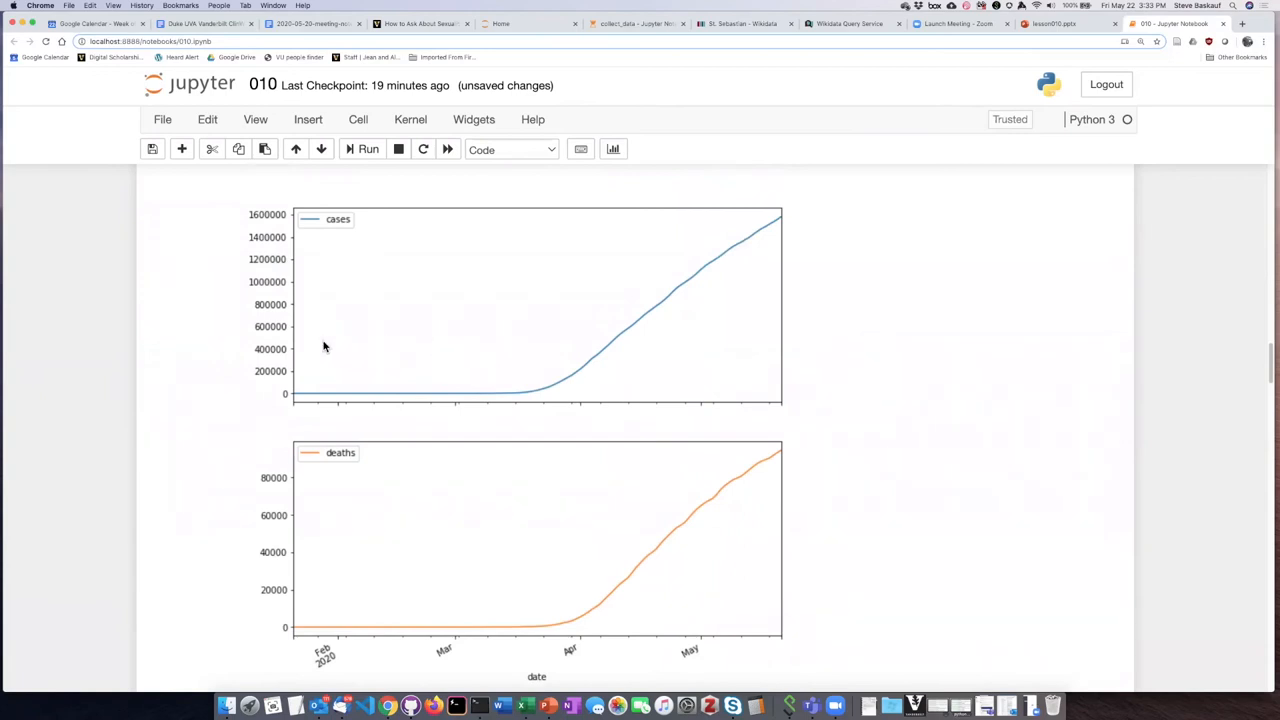
mouse_move(390, 328)
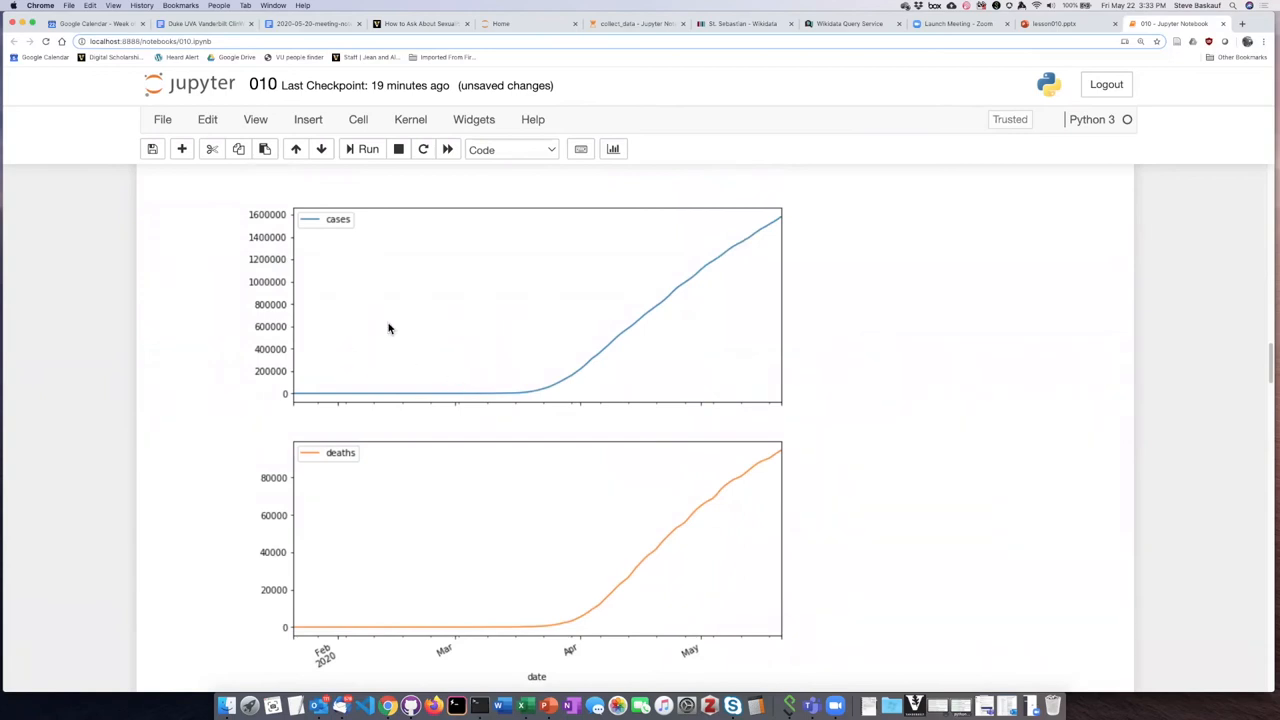
mouse_move(714, 276)
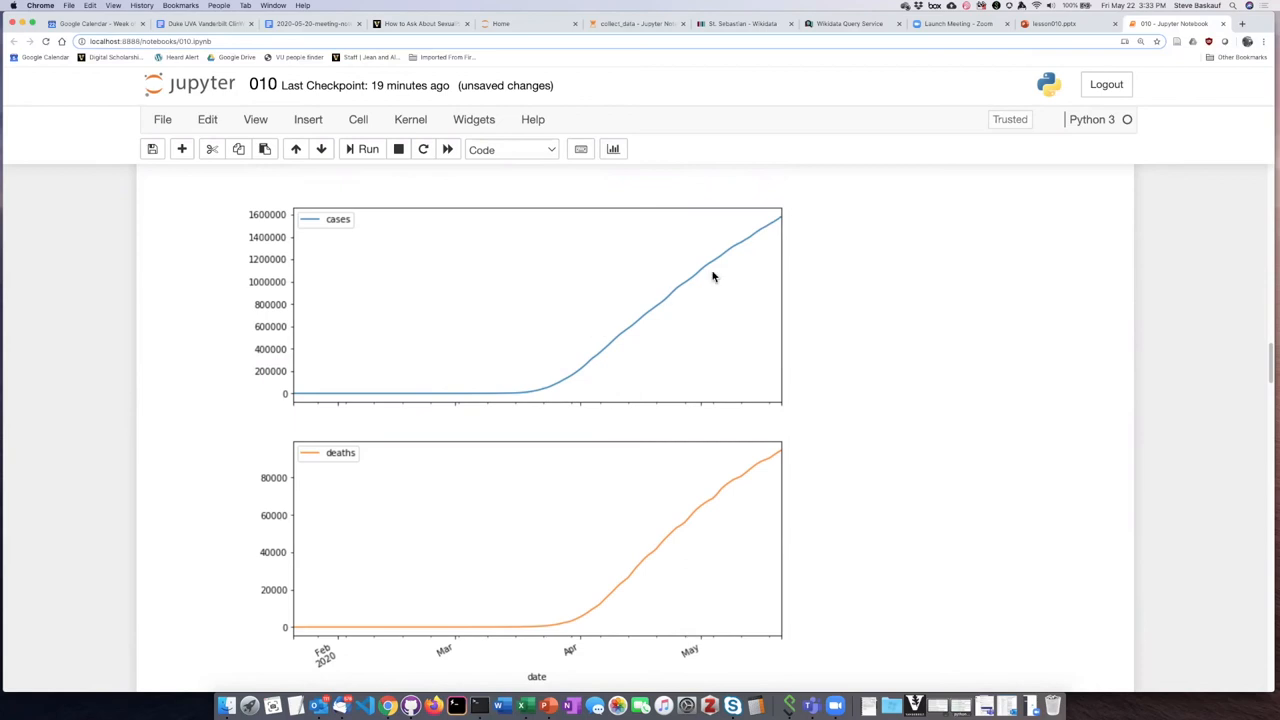
mouse_move(362, 392)
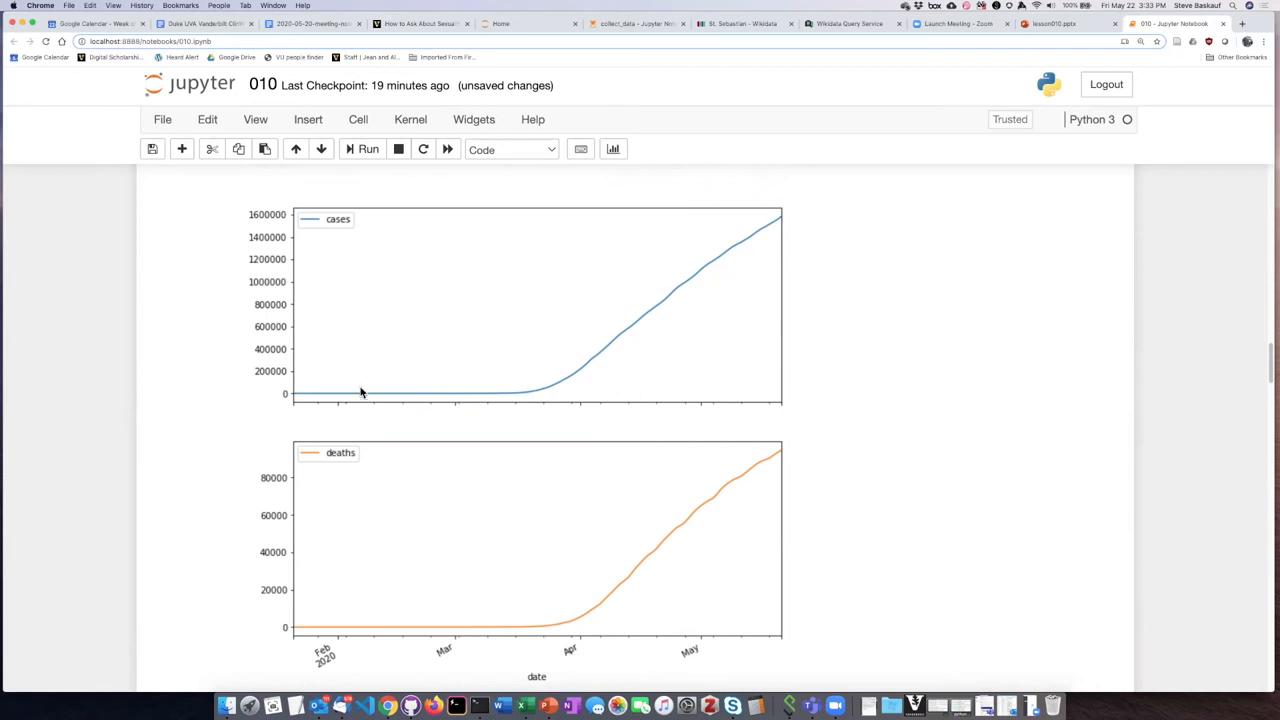
mouse_move(920, 304)
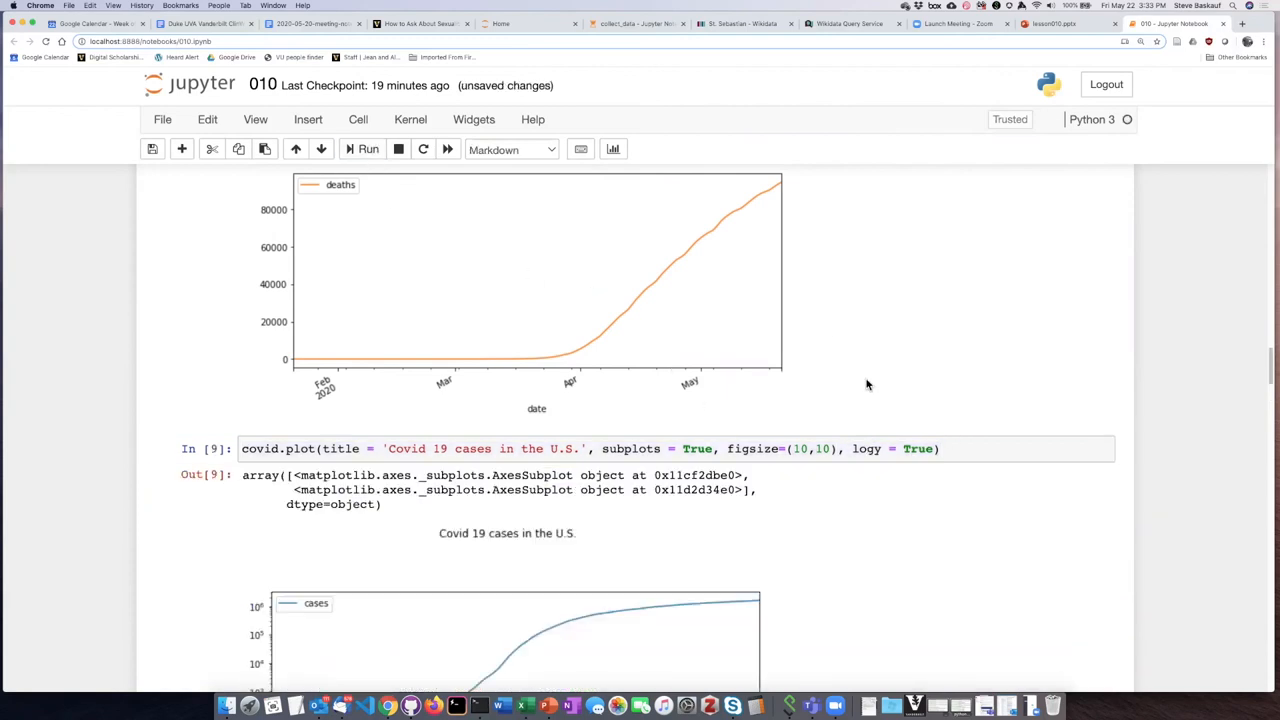
scroll(down, 3)
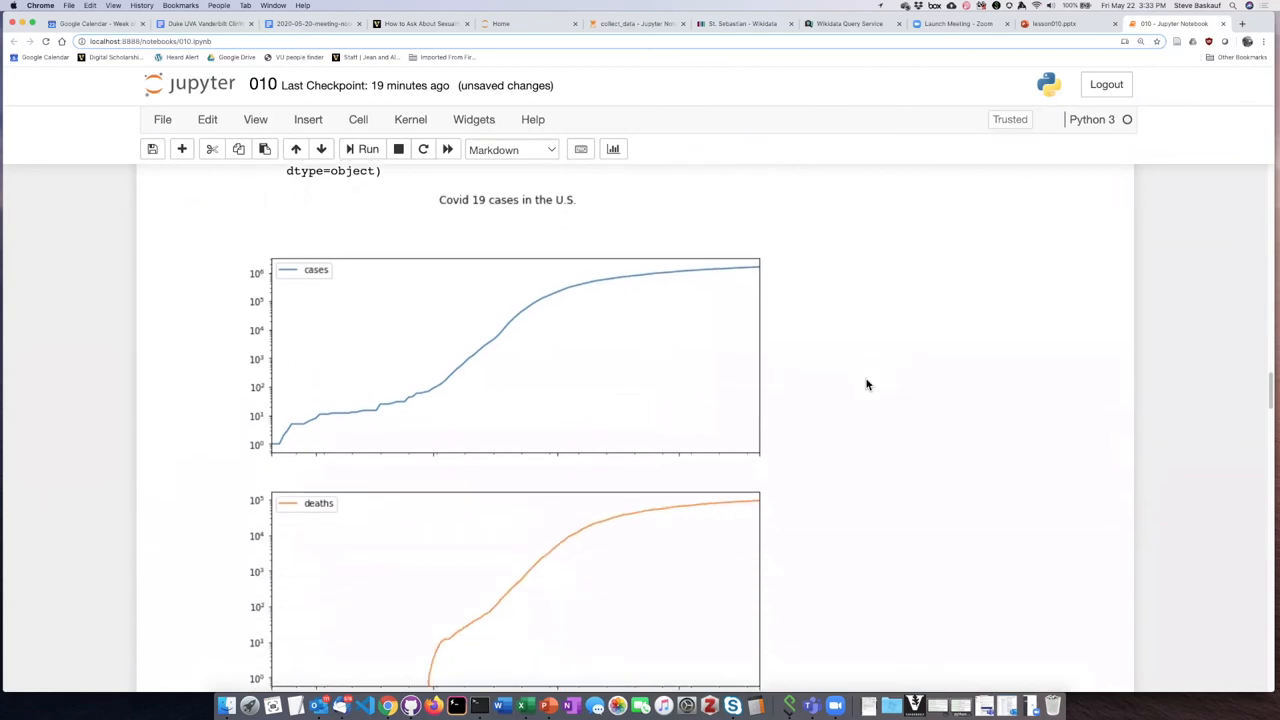
scroll(down, 3)
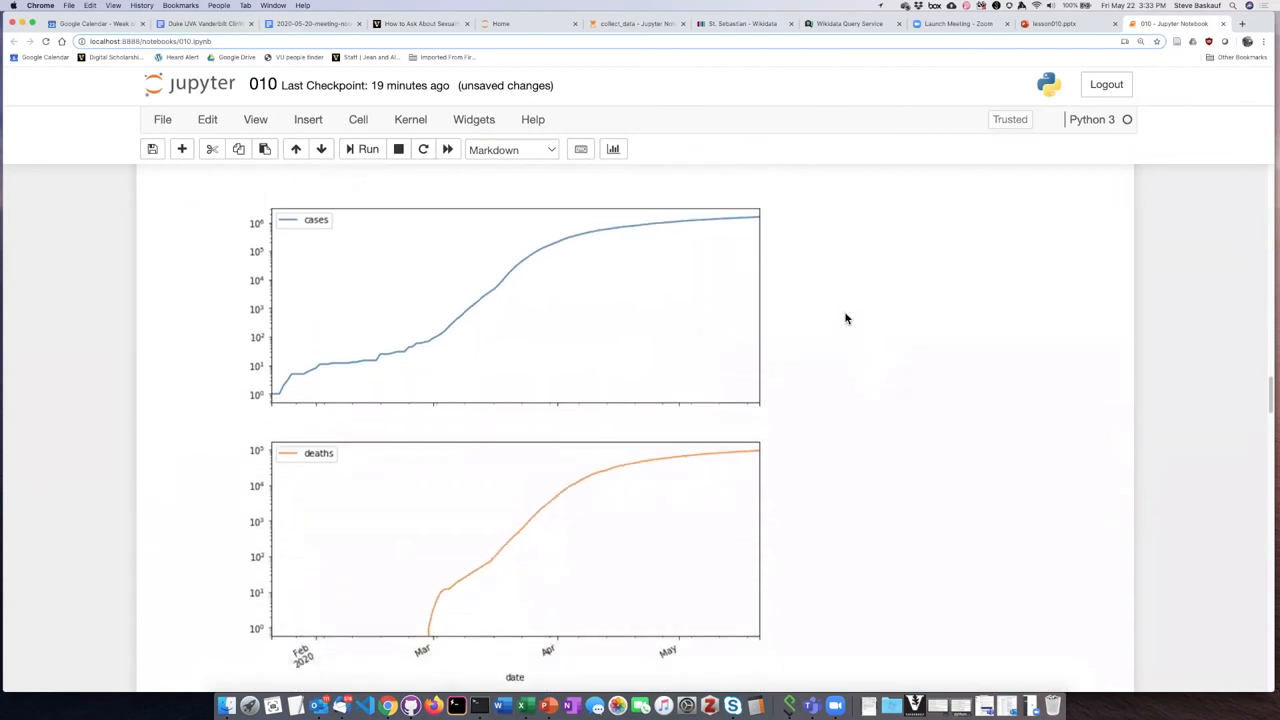
mouse_move(434, 348)
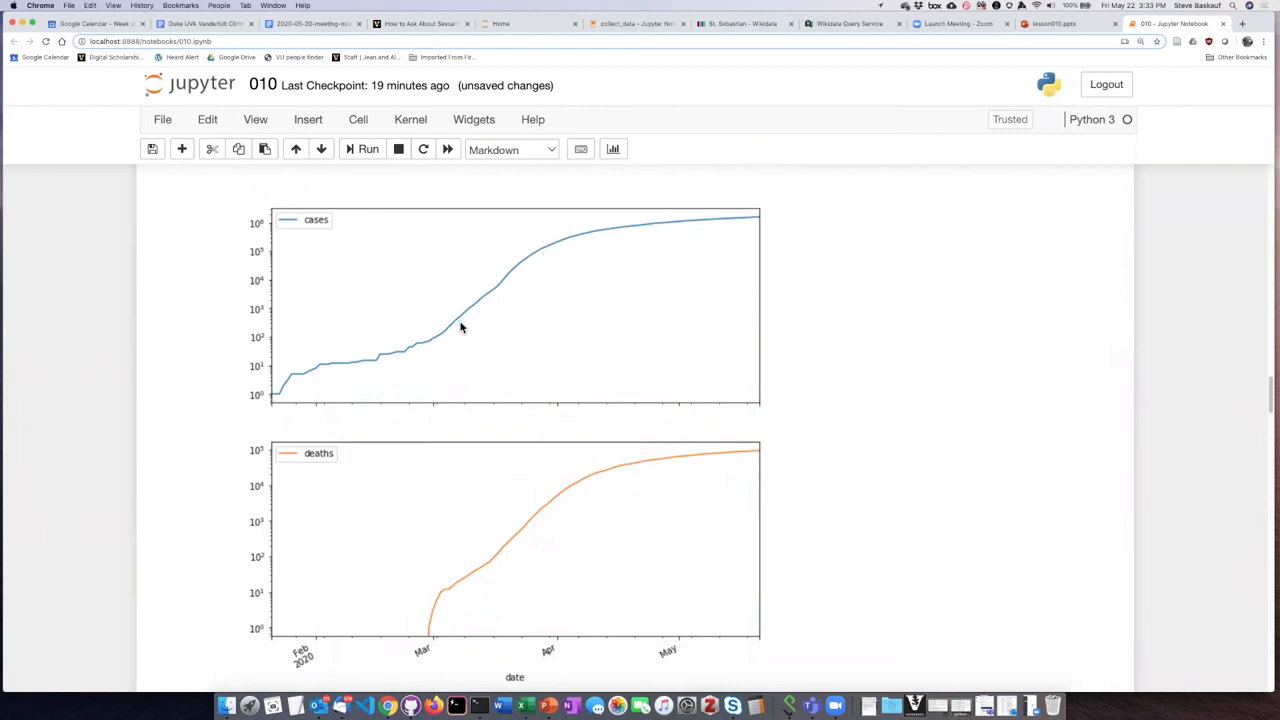
mouse_move(452, 334)
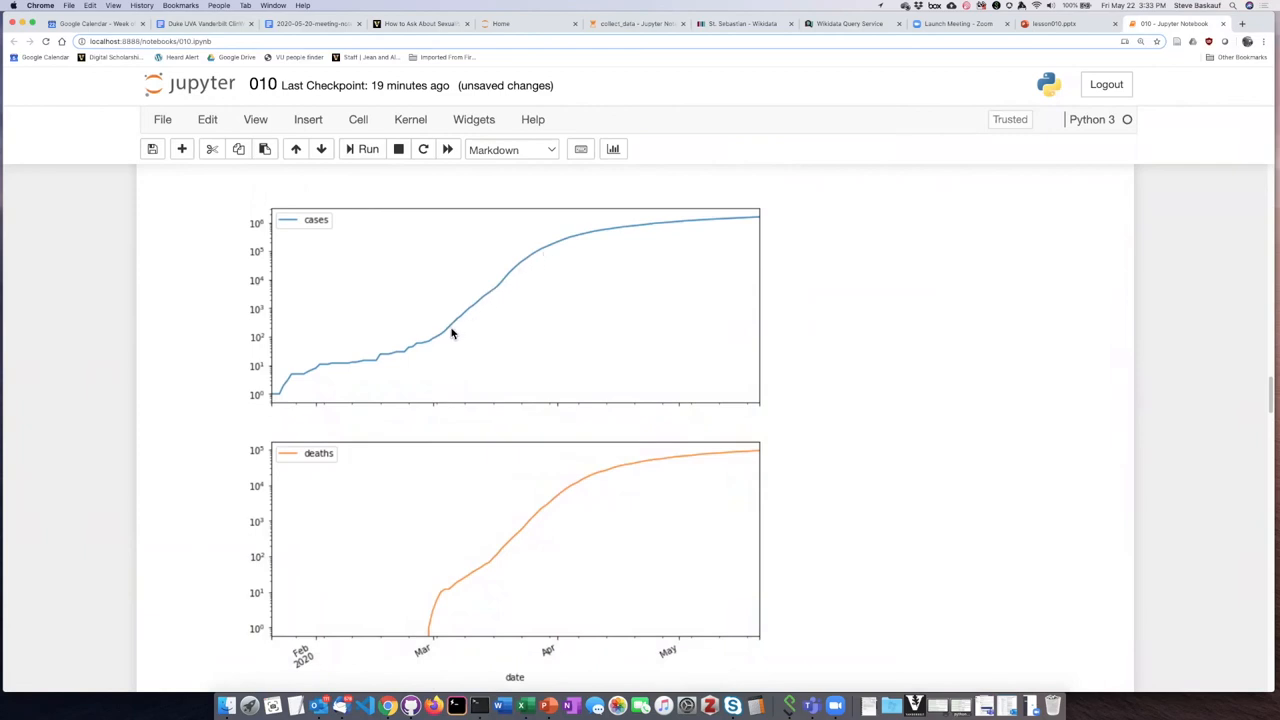
mouse_move(436, 338)
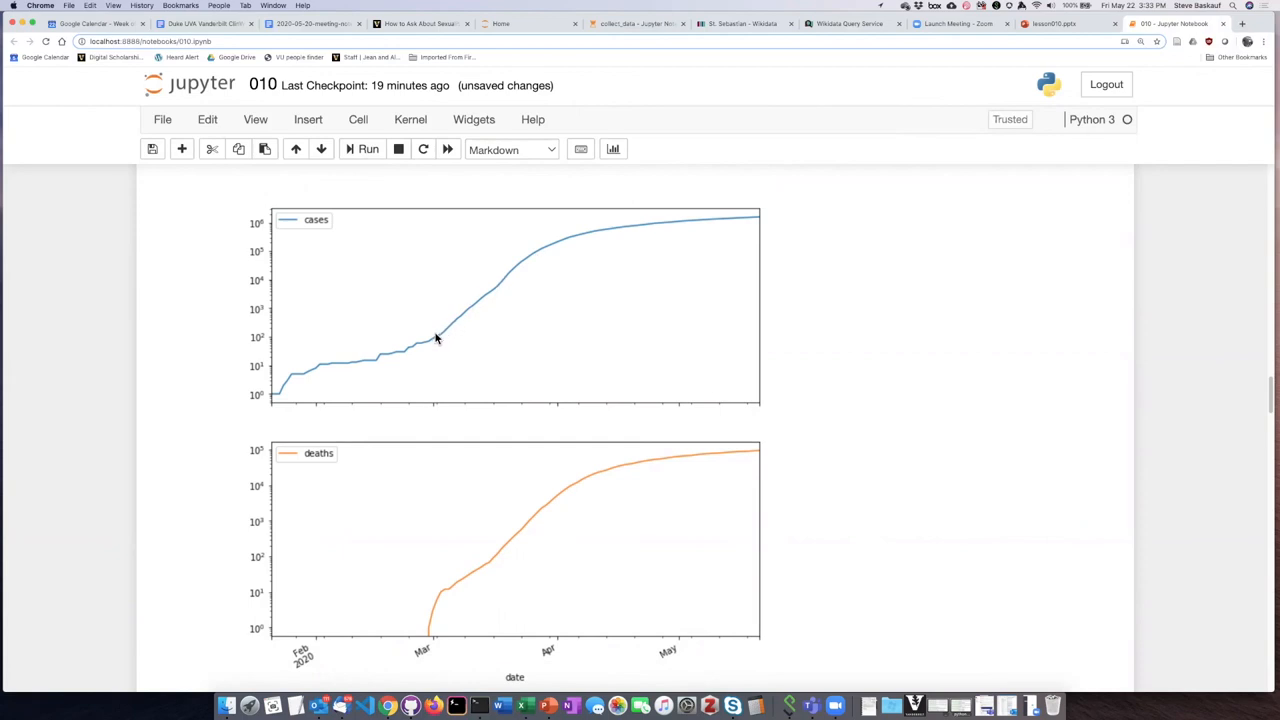
mouse_move(536, 276)
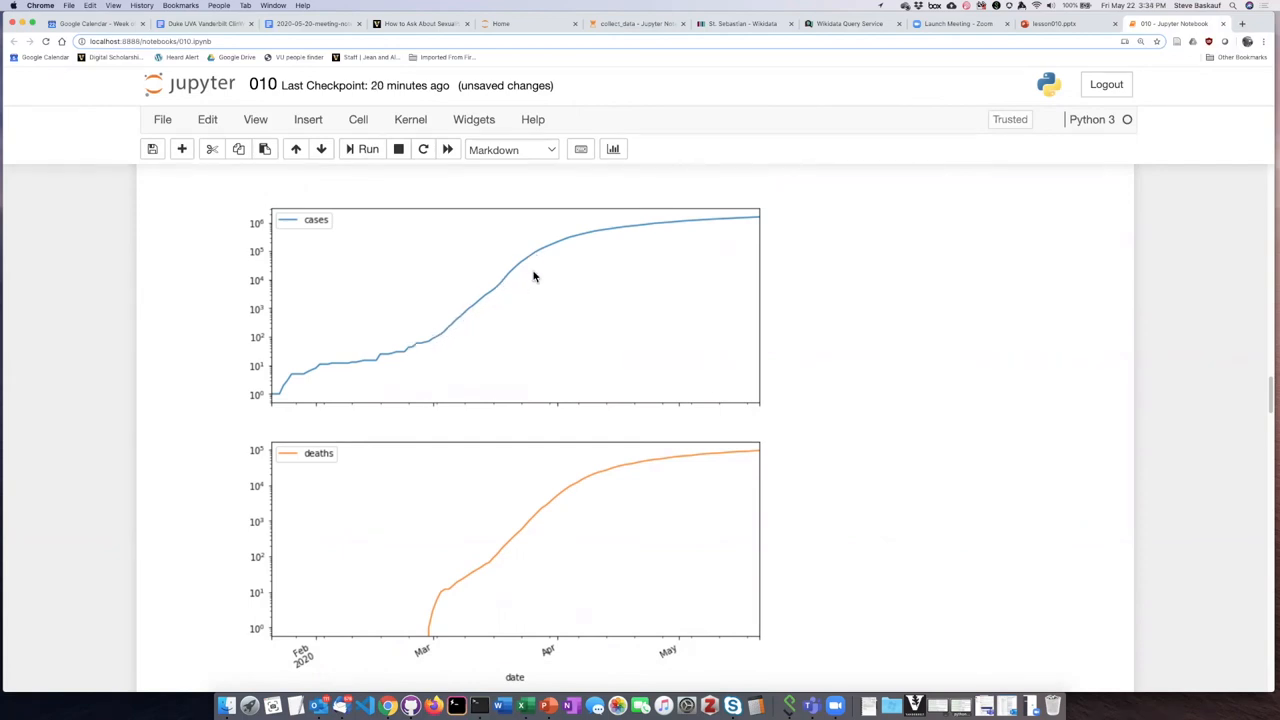
mouse_move(712, 224)
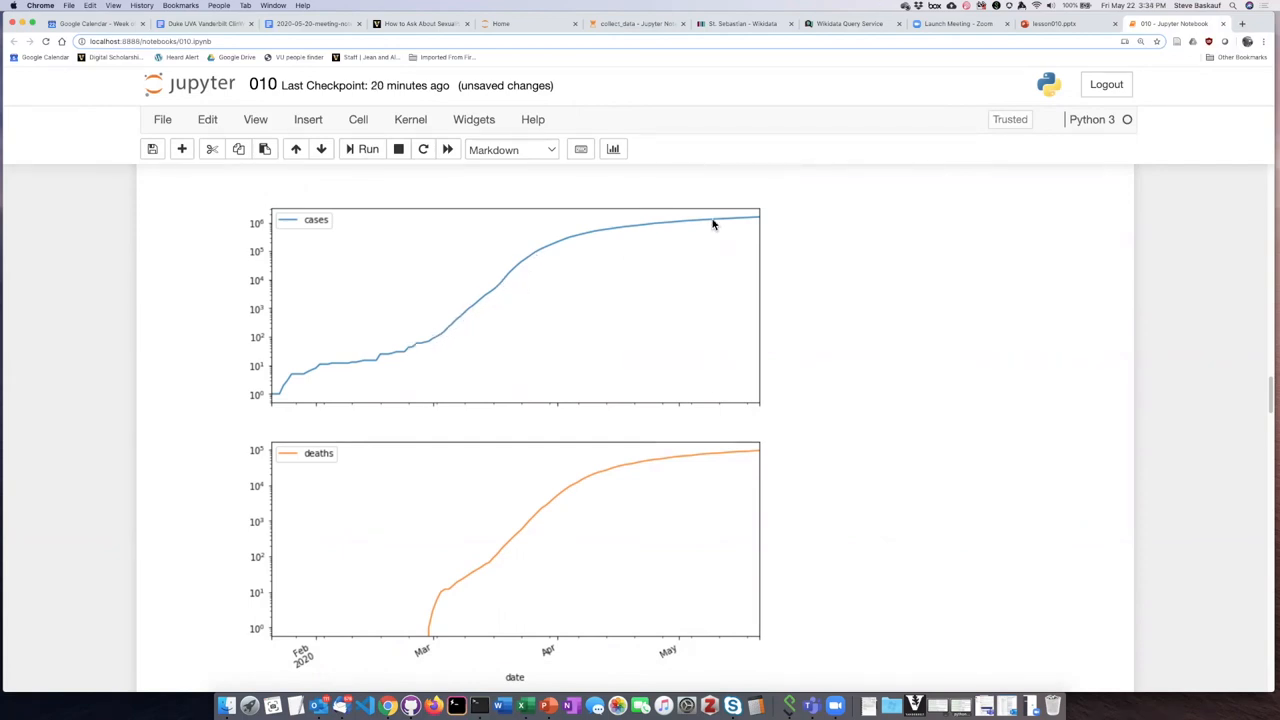
mouse_move(690, 228)
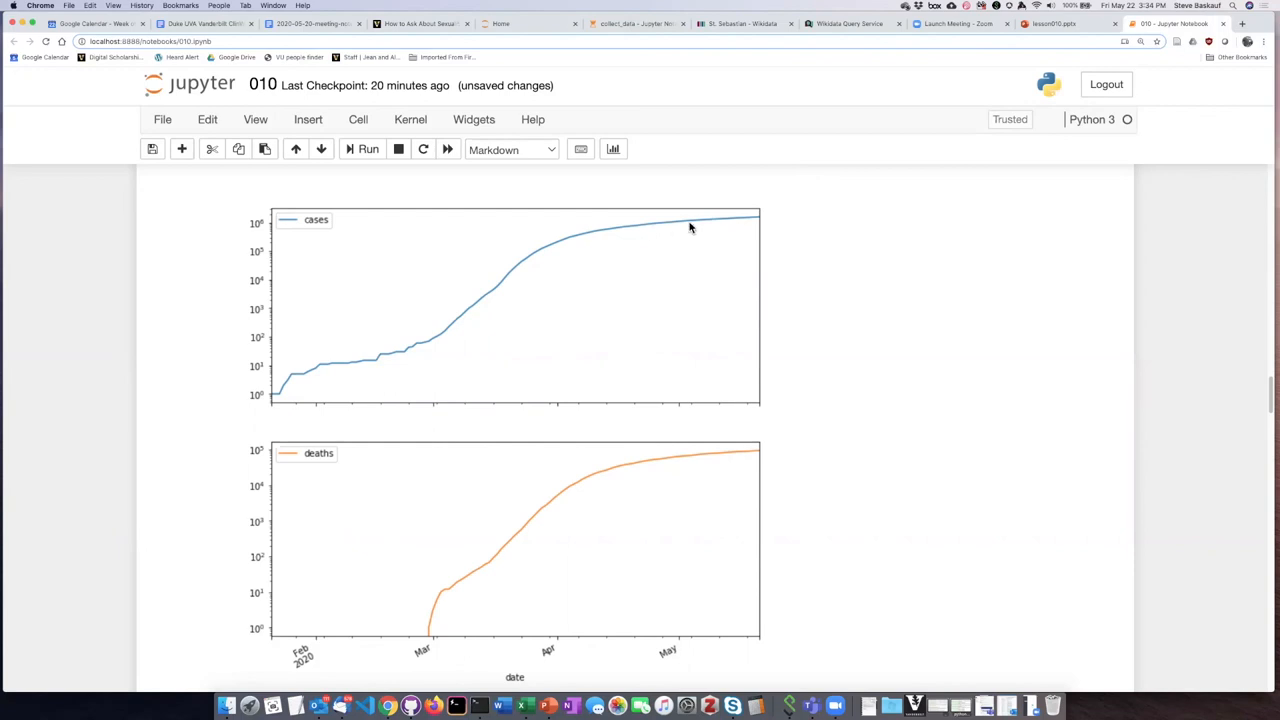
mouse_move(714, 210)
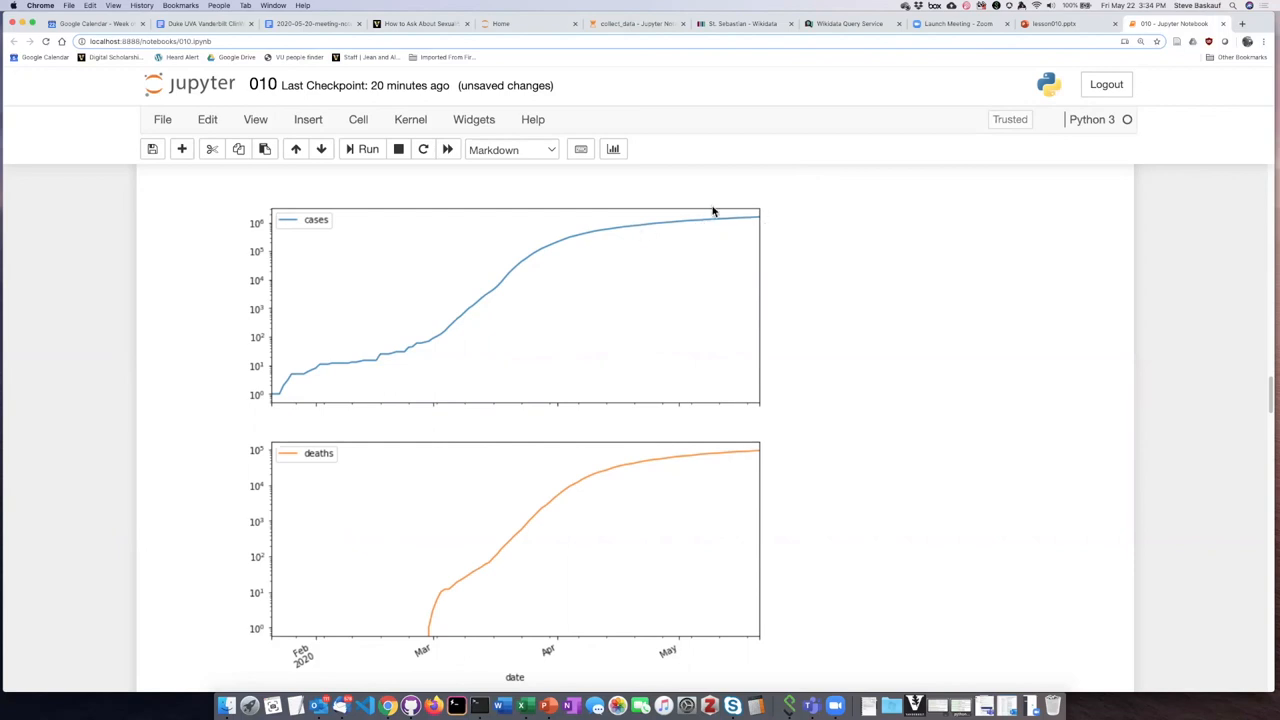
mouse_move(480, 380)
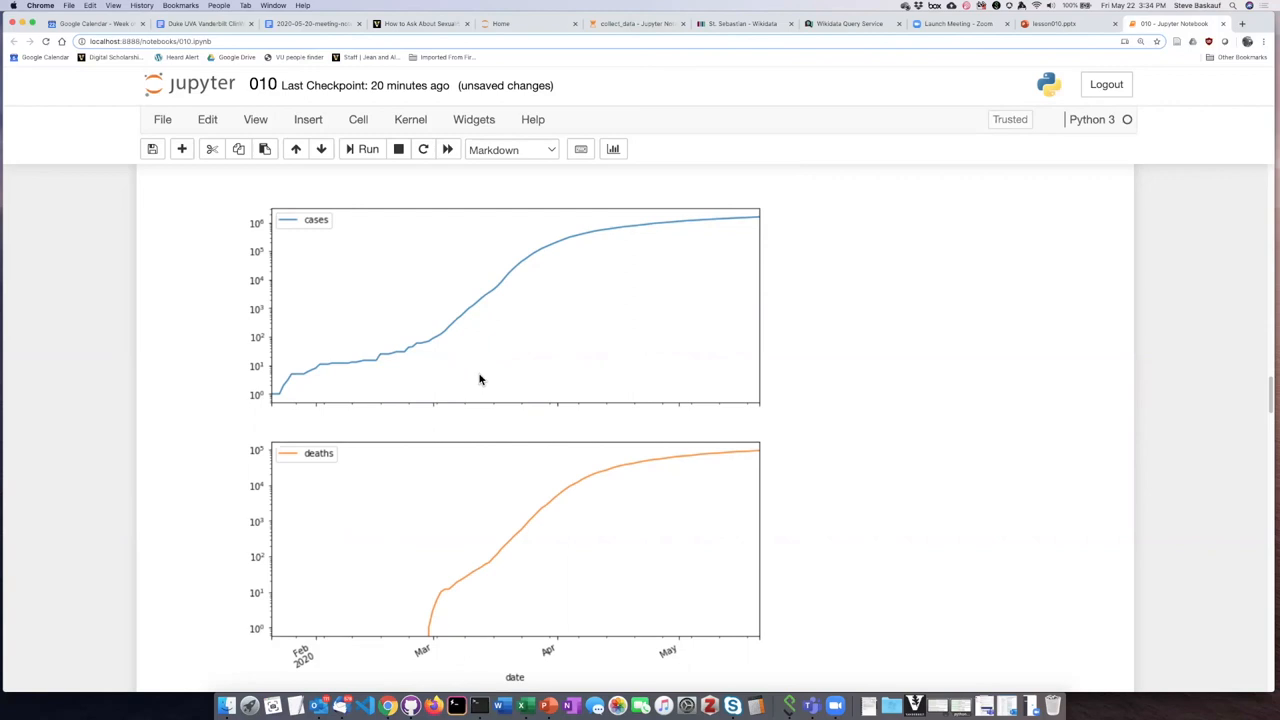
scroll(down, 3)
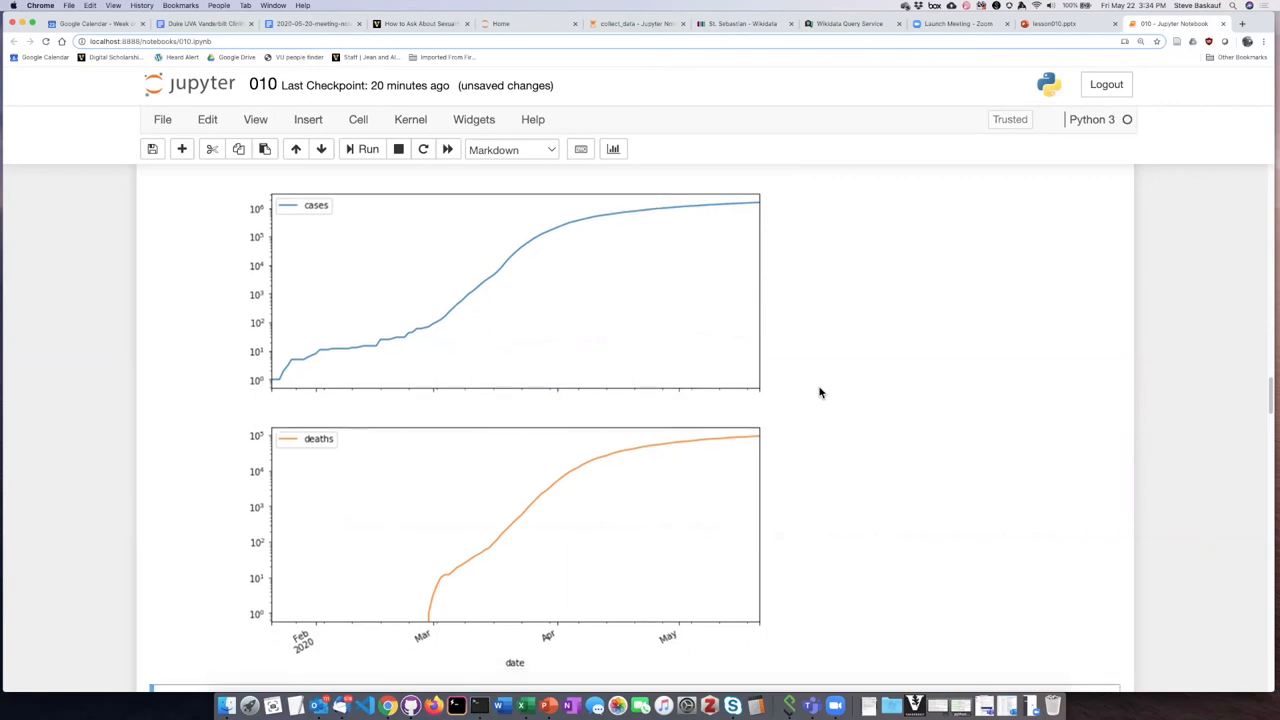
mouse_move(396, 348)
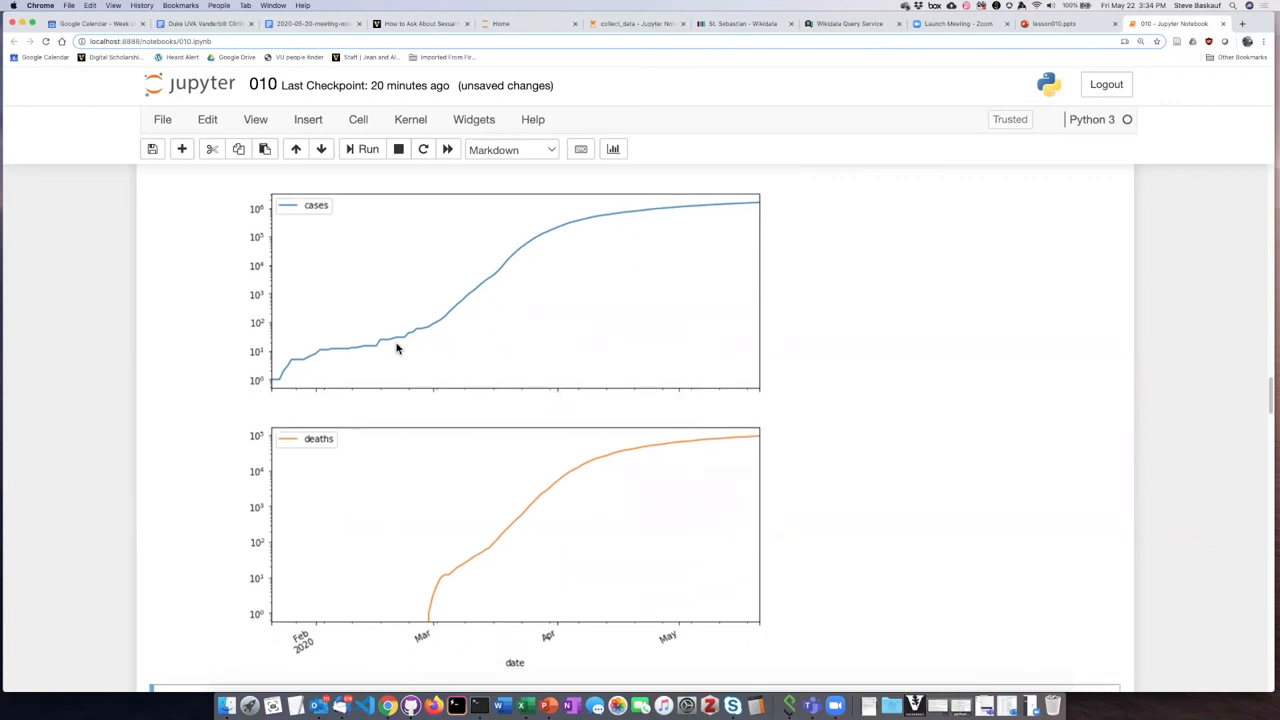
mouse_move(424, 336)
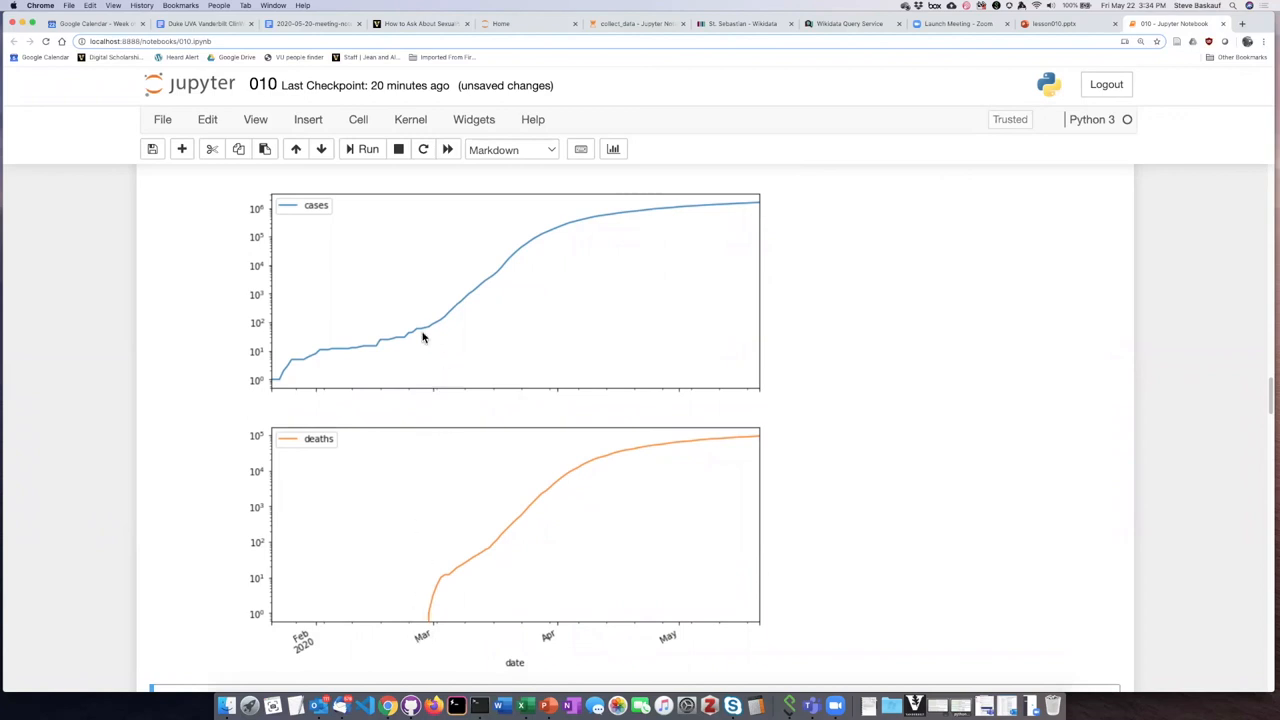
mouse_move(900, 324)
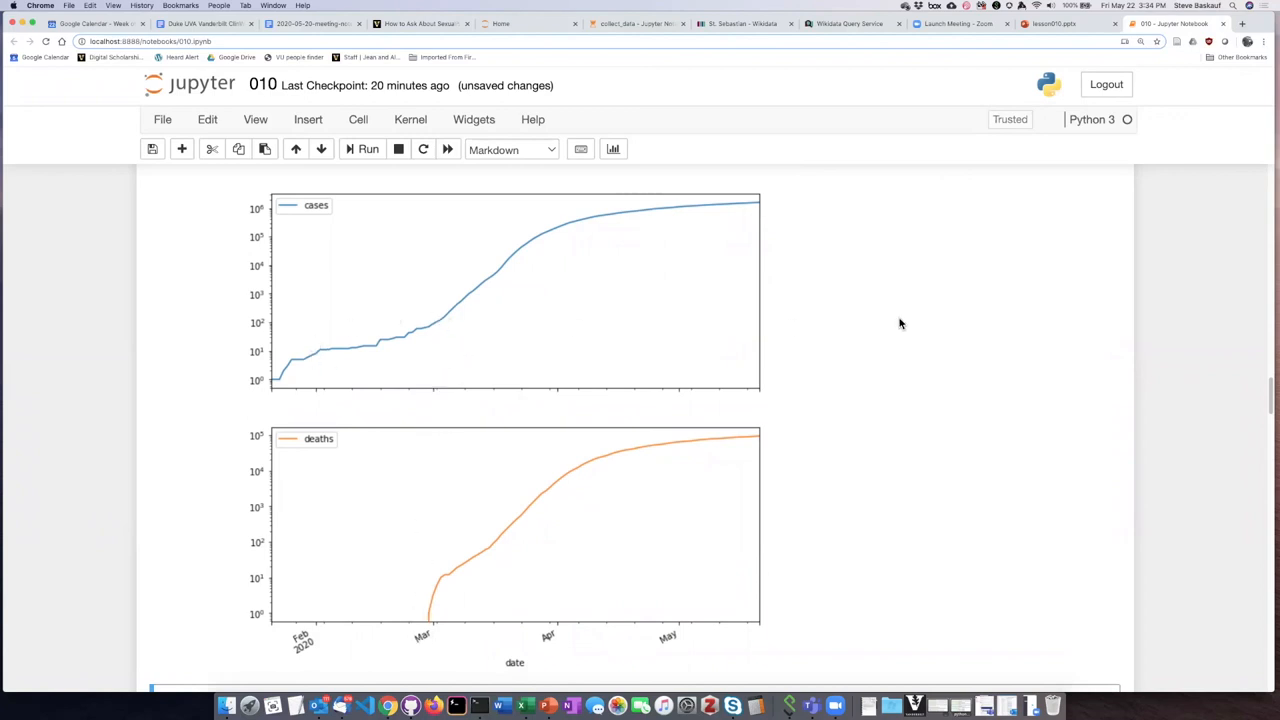
scroll(down, 3)
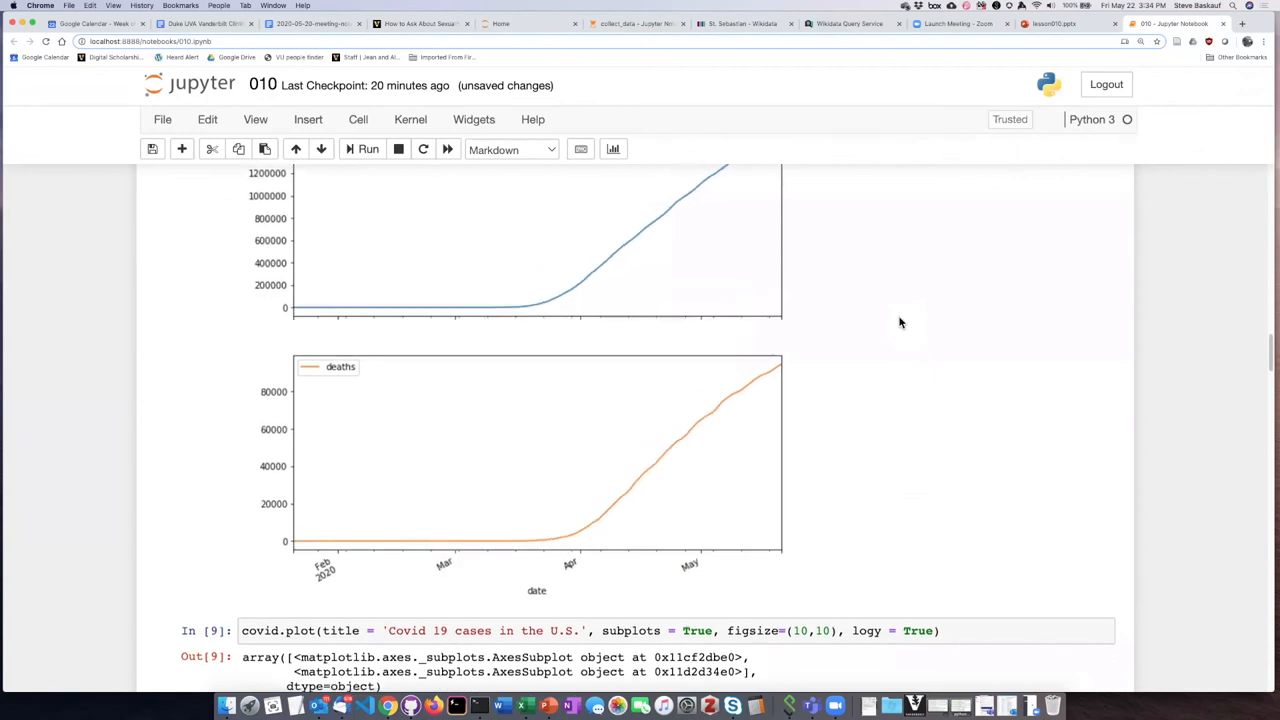
scroll(down, 3)
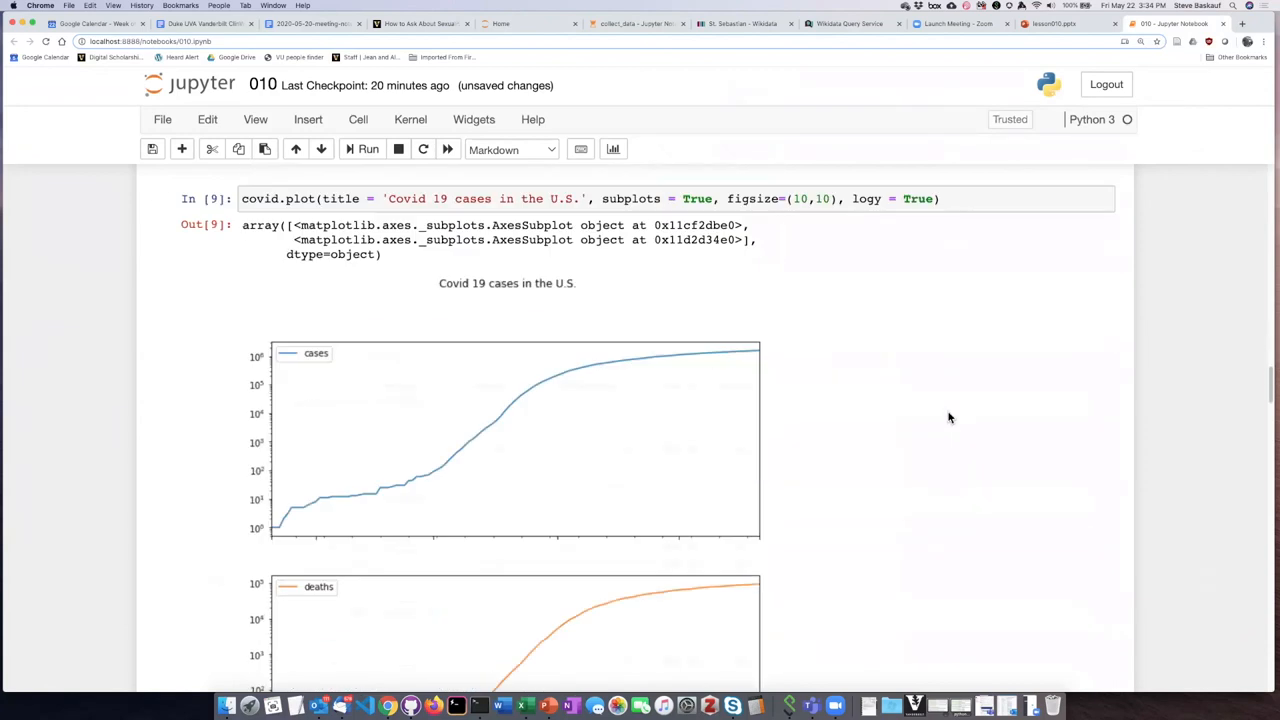
scroll(down, 3)
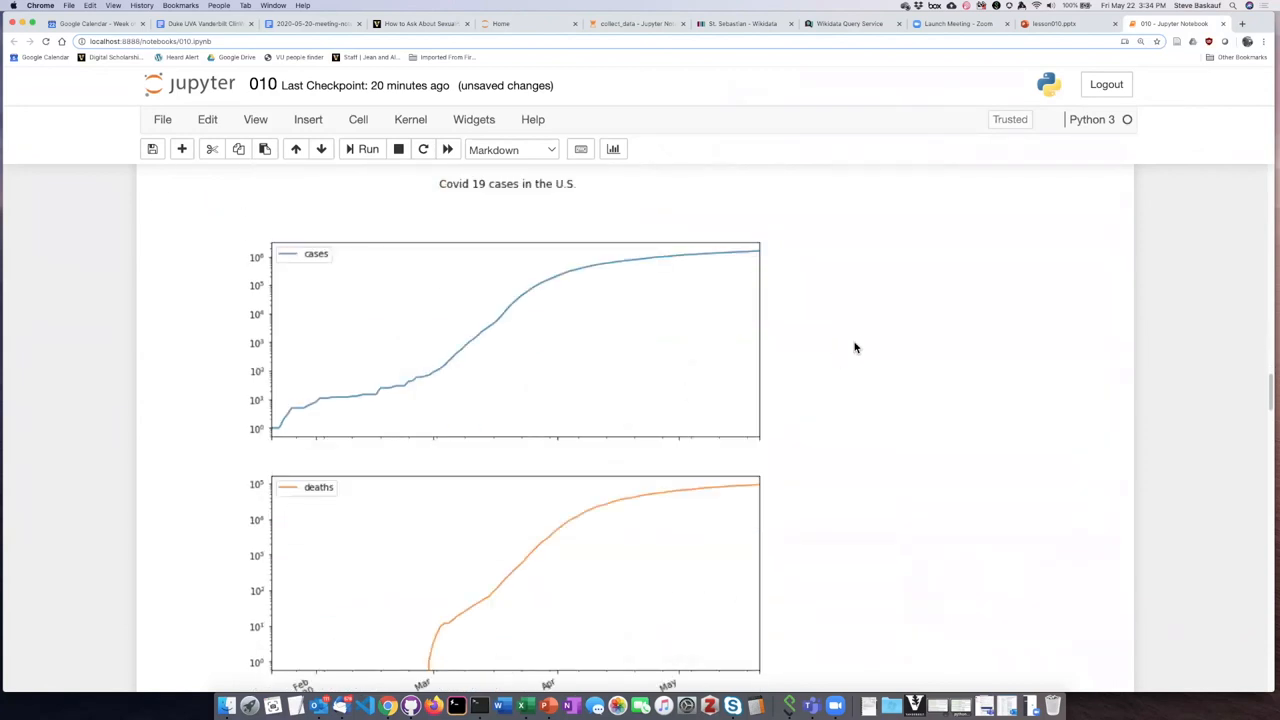